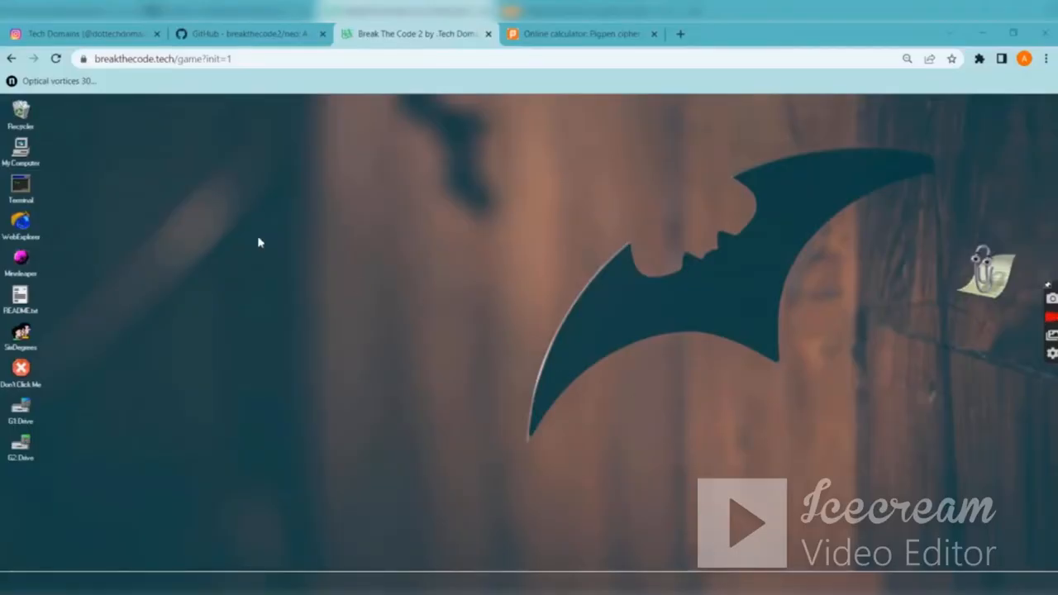
mouse_move(119, 278)
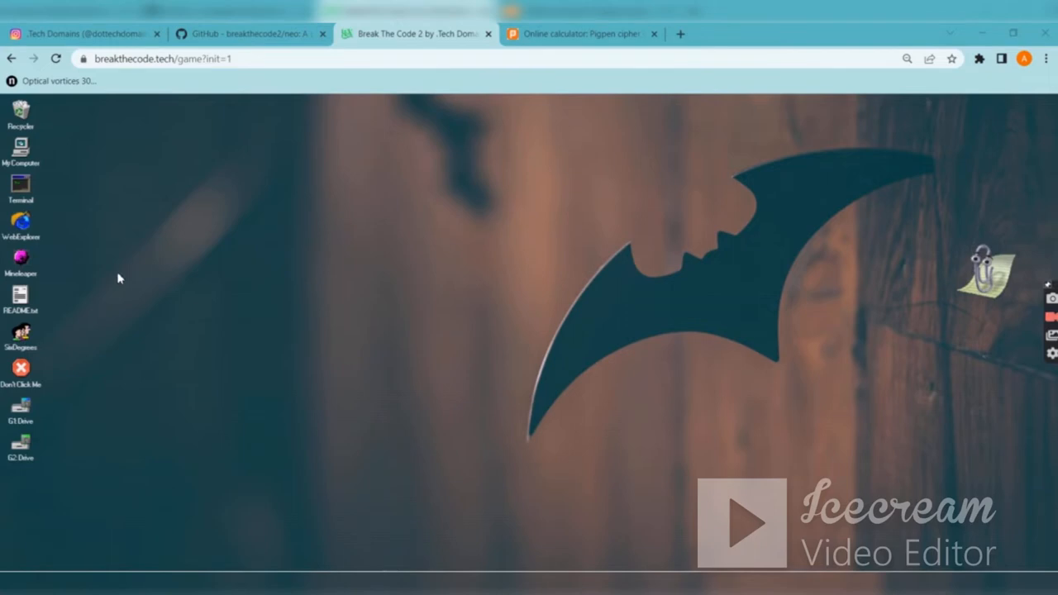
- Open Drive 2 from the desktop to list its files
double_click(20, 430)
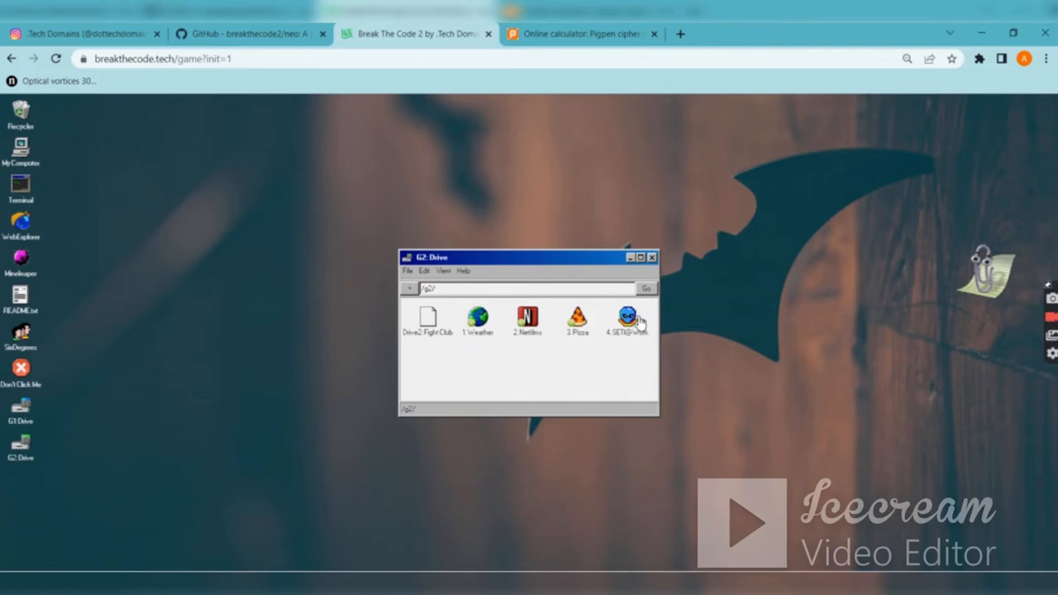
- Launch 4.SETI@WoK and switch its signal chart to Map View
double_click(628, 318)
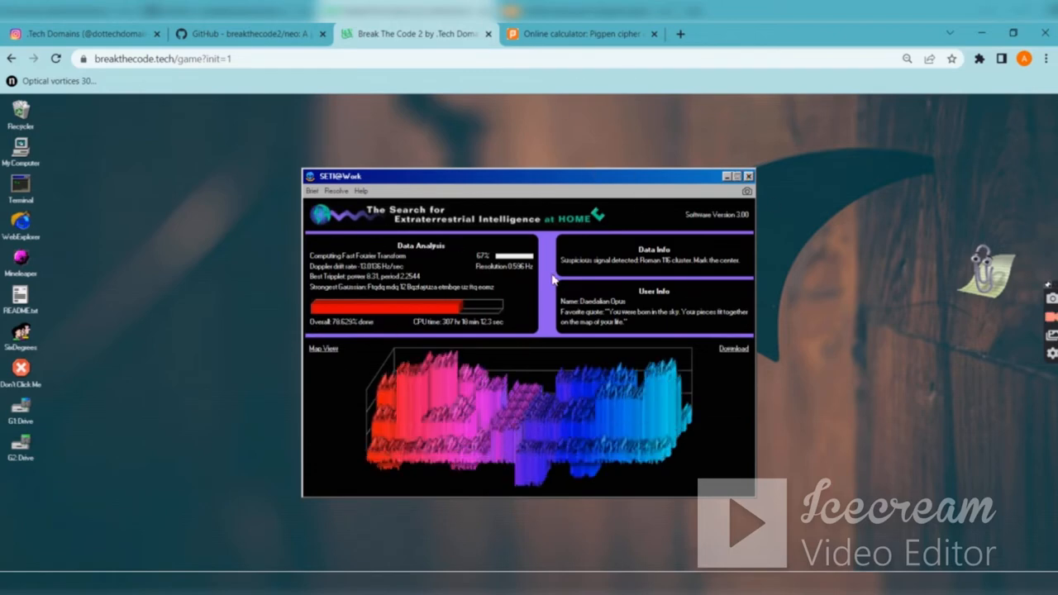
mouse_move(602, 238)
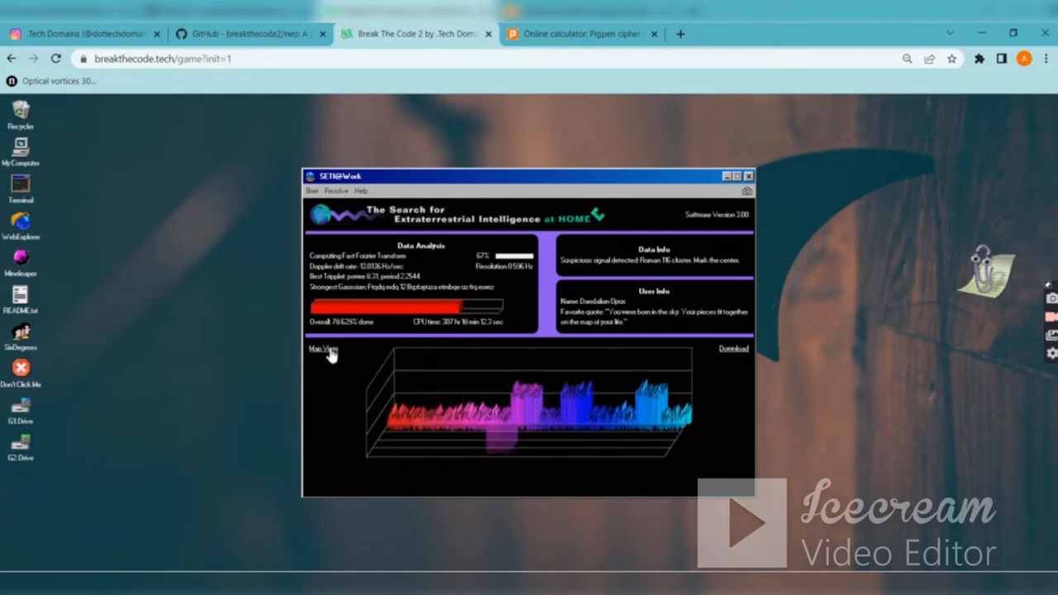
left_click(733, 348)
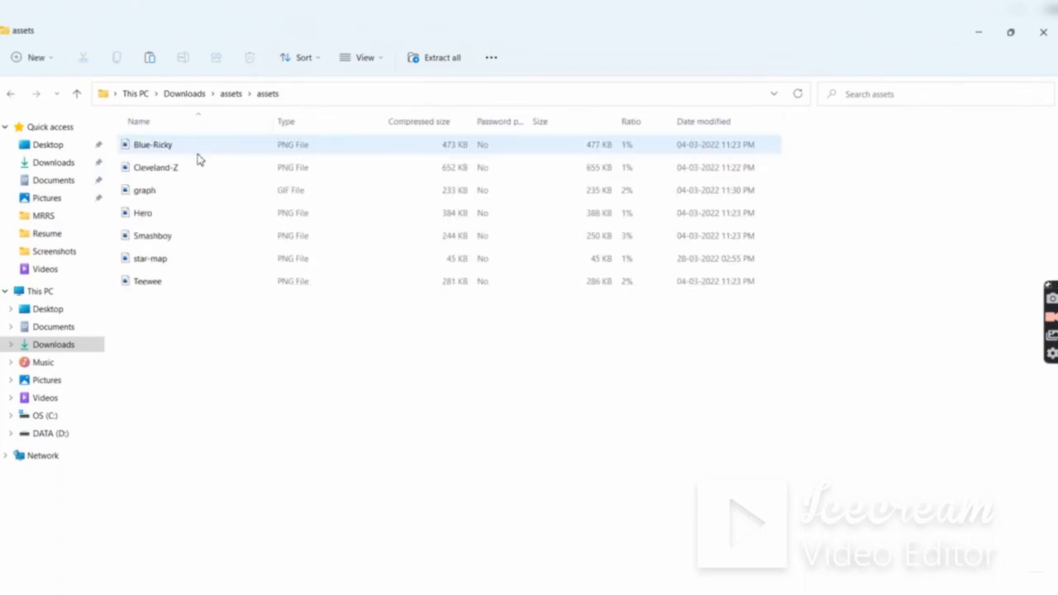
- Show the assets folder as extra large icons and open the Cleveland-Z and star-map images
left_click(363, 57)
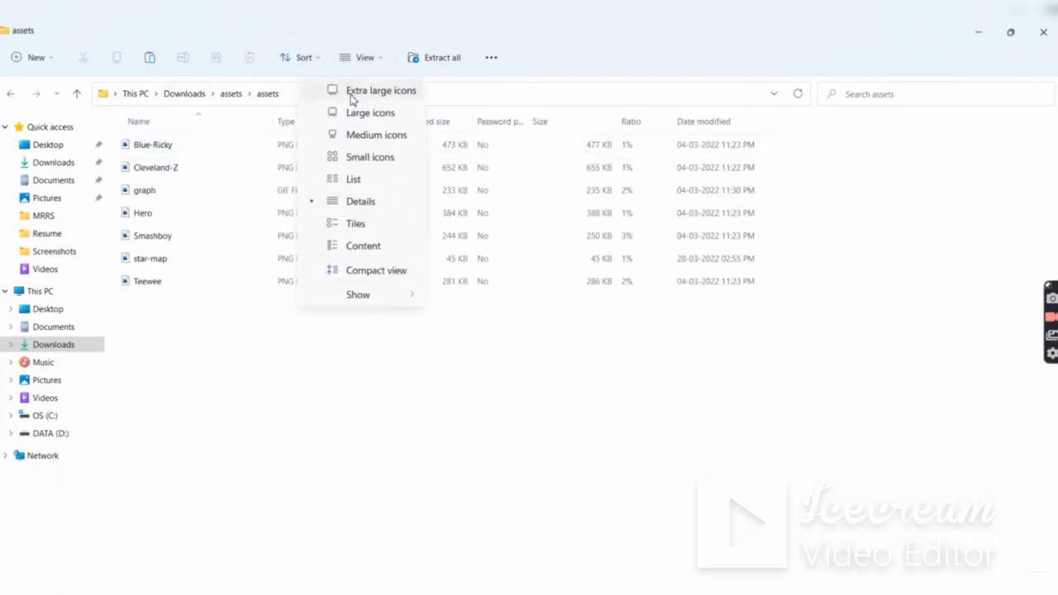
left_click(371, 112)
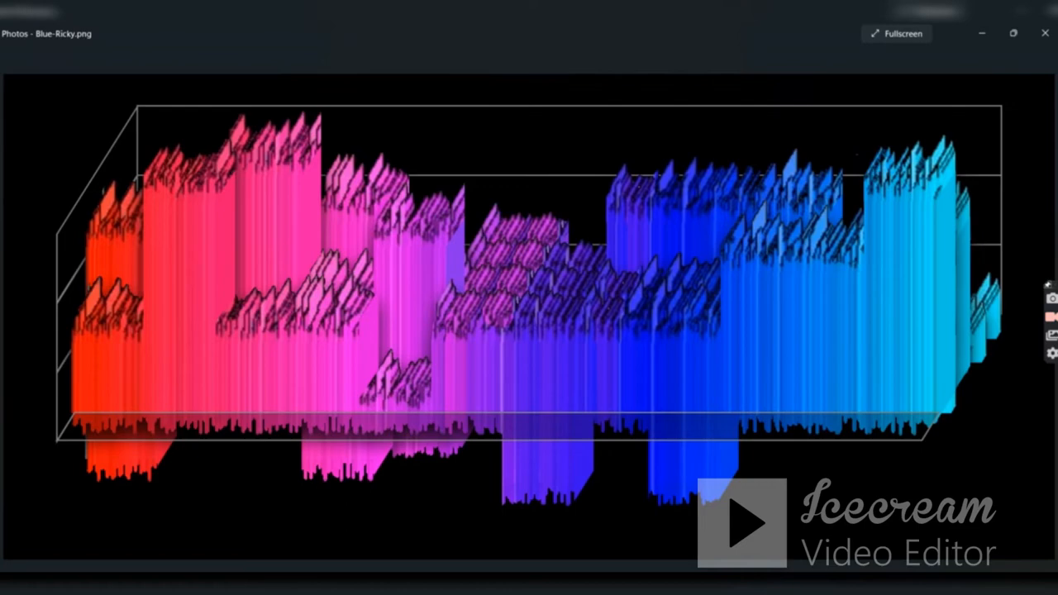
mouse_move(1038, 63)
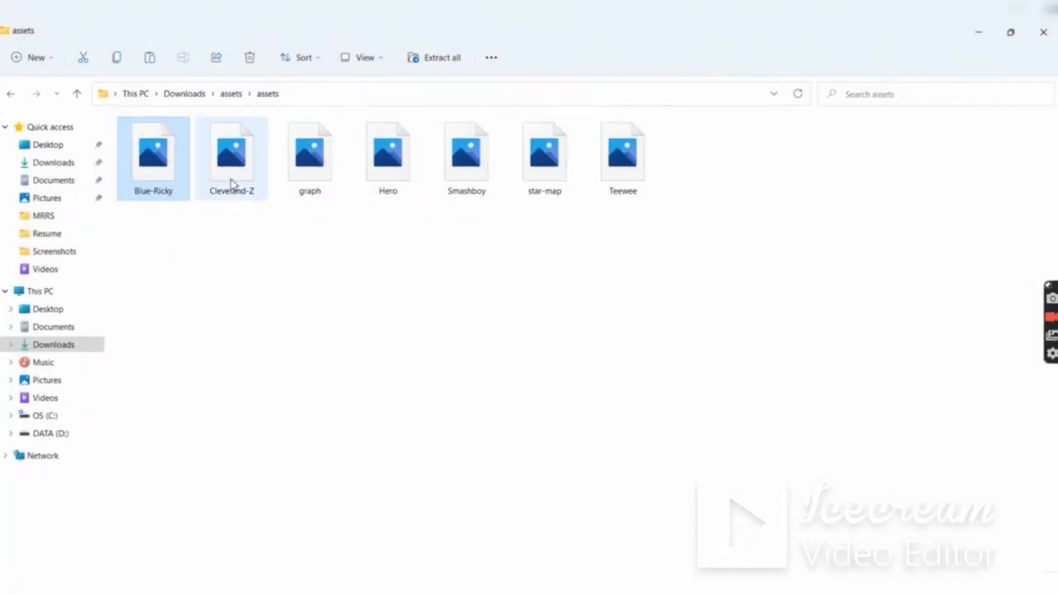
double_click(232, 152)
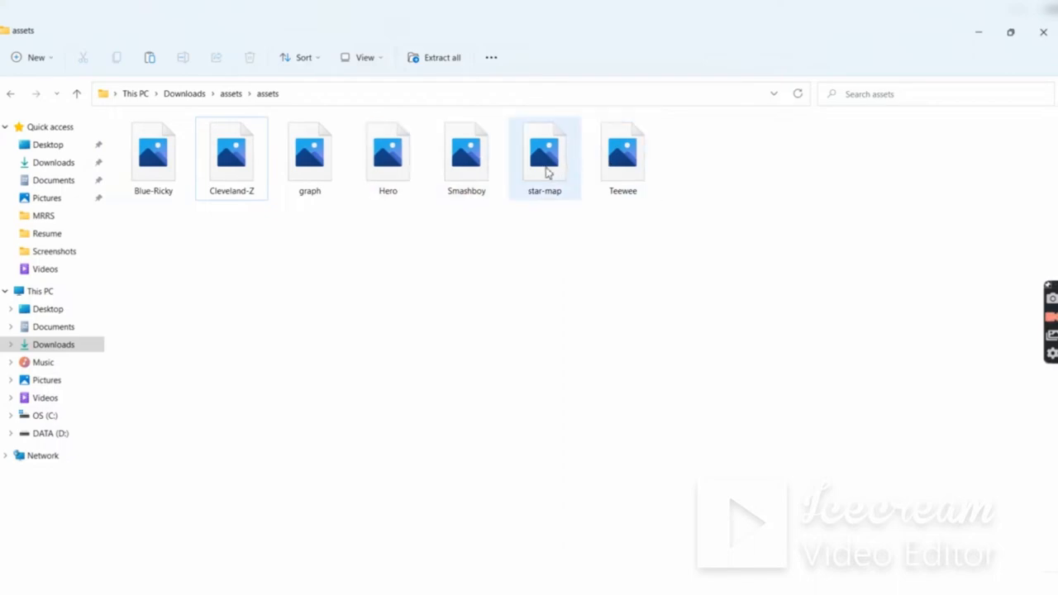
double_click(546, 153)
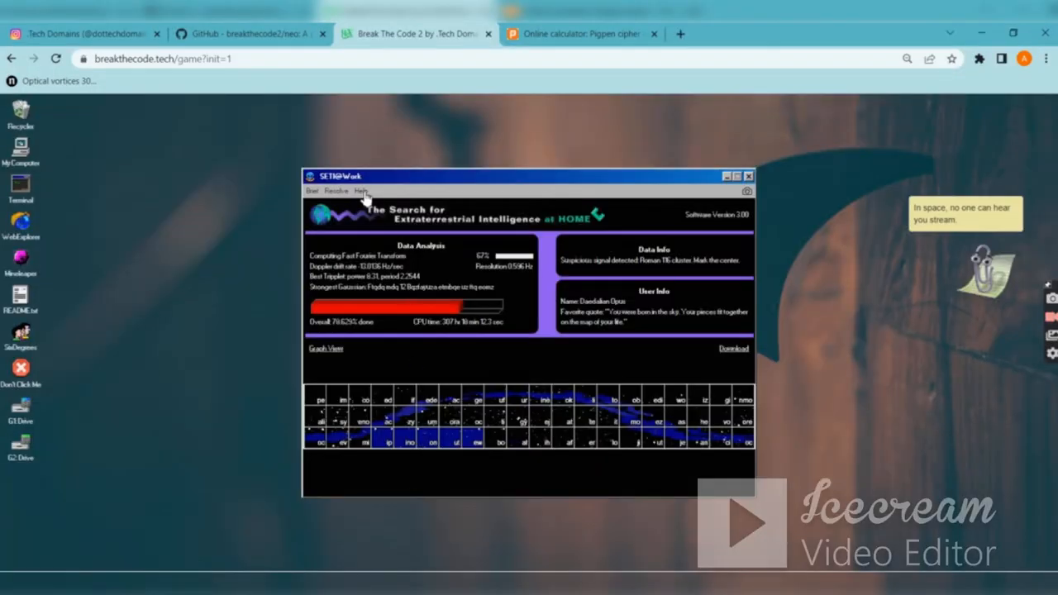
left_click(360, 192)
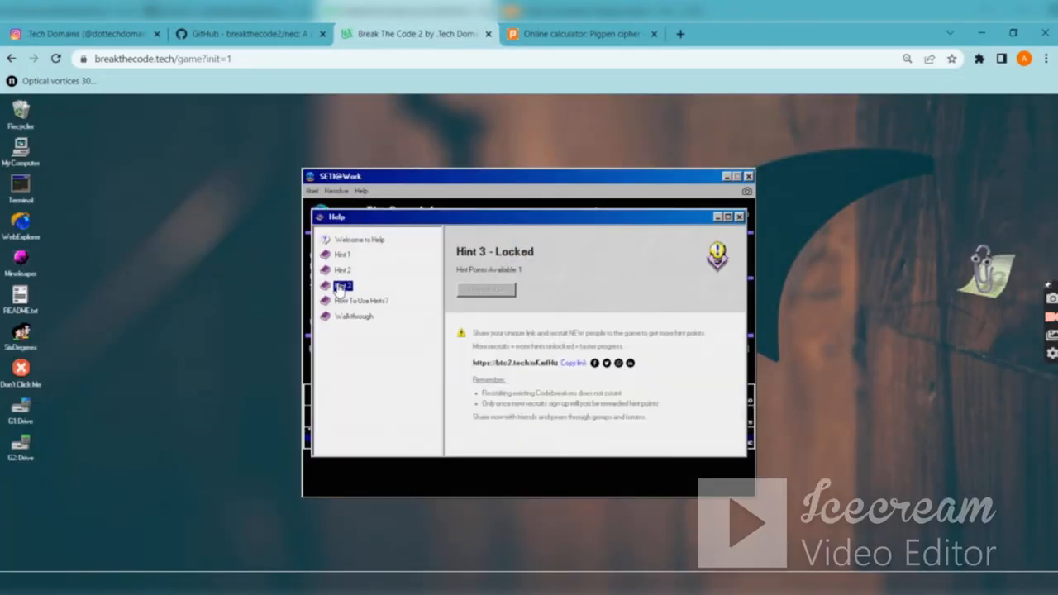
left_click(343, 255)
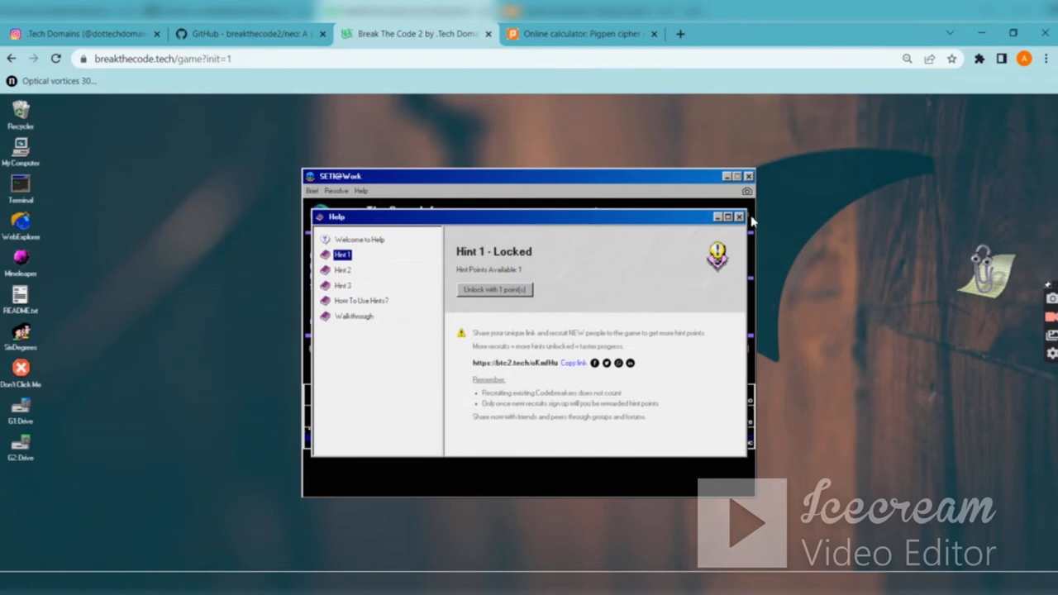
left_click(737, 217)
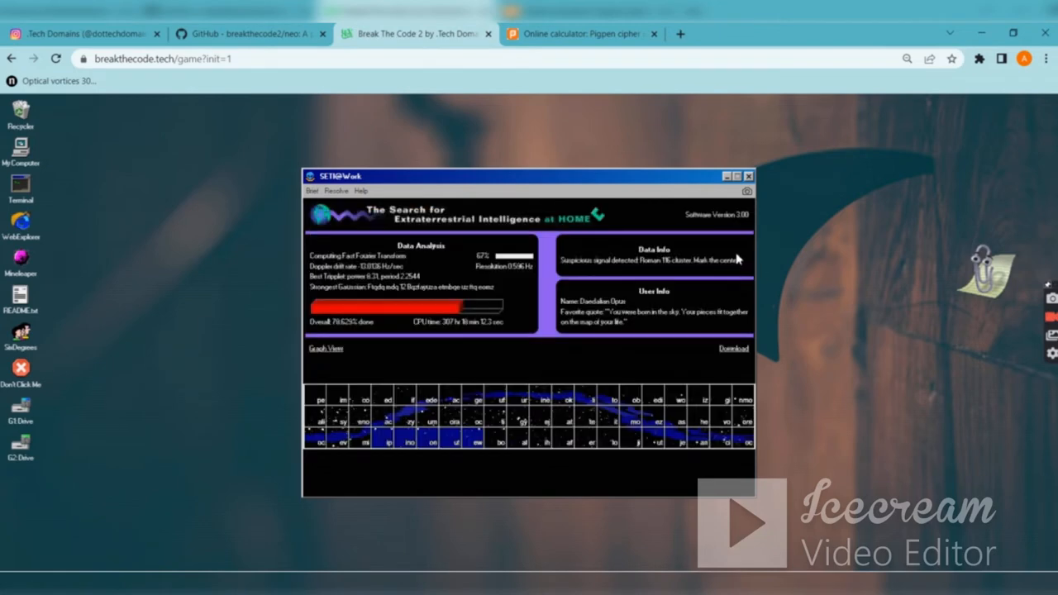
mouse_move(784, 157)
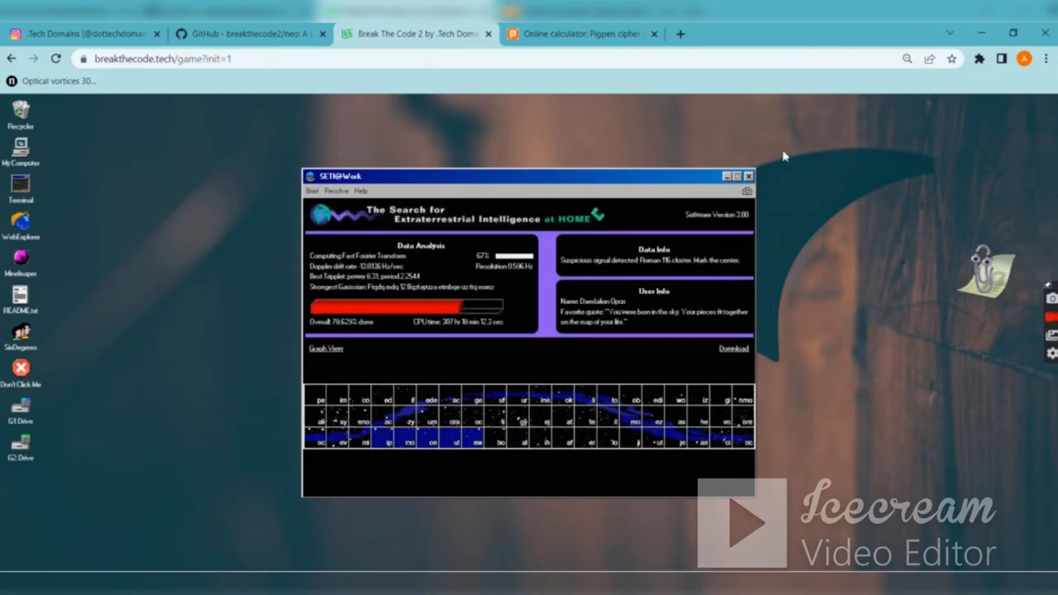
- Search for 'pentamino' and open the Pentomino Wikipedia article
left_click(579, 34)
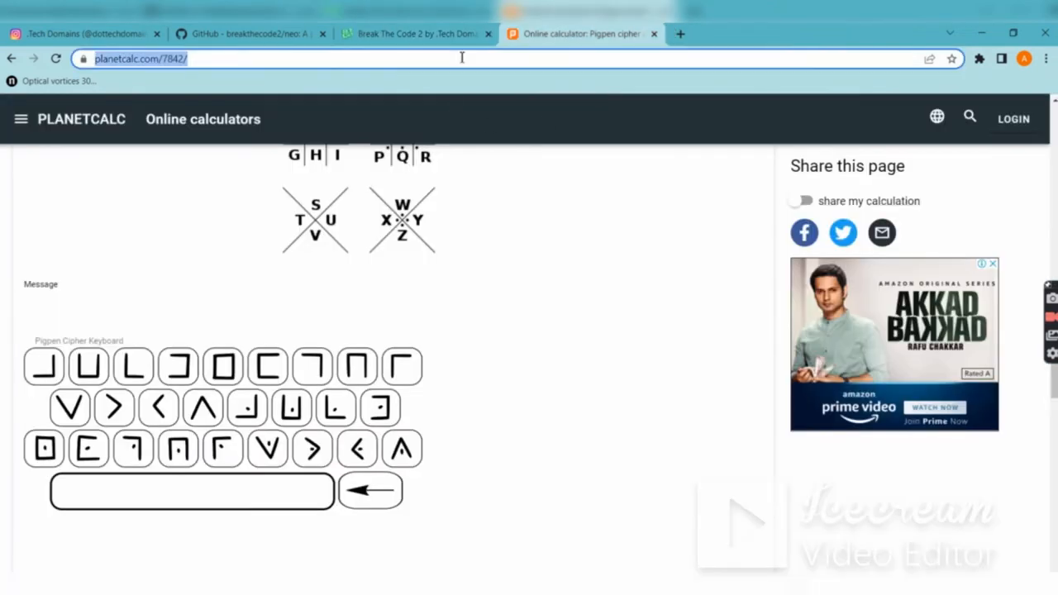
type("pen")
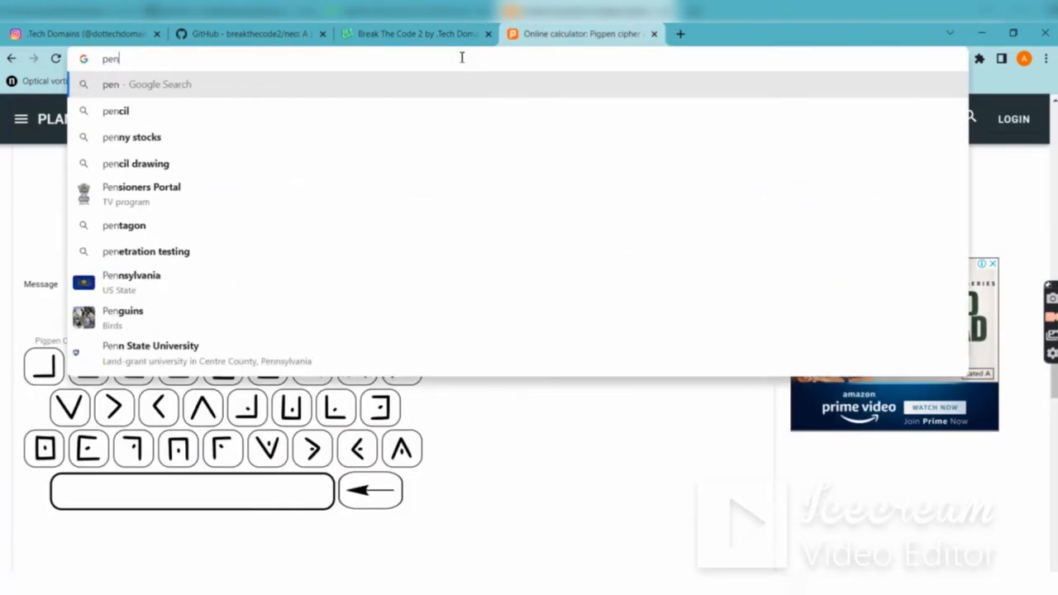
type("pentamino&aqs=chrome..69i57j0i10j0i10i433j0i10l7.2824j0j4&sourceid=chrome&ie=UTF-8")
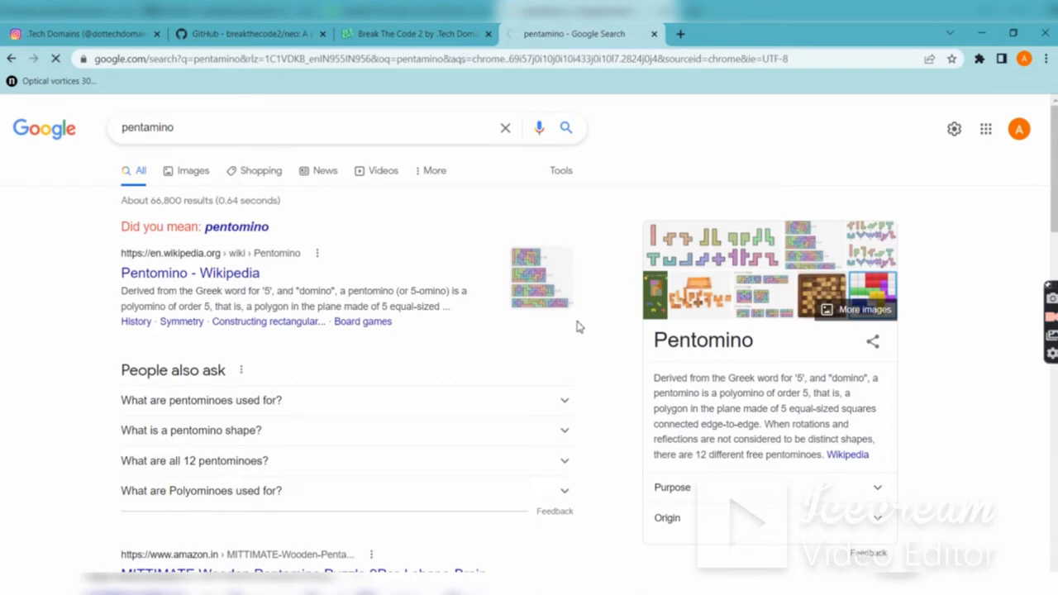
left_click(191, 273)
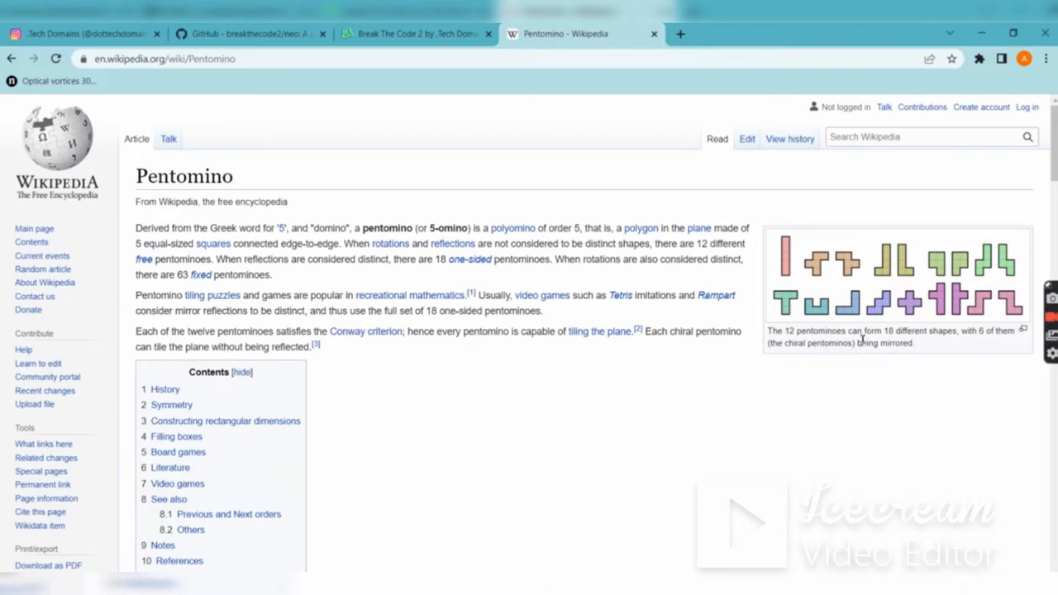
- Scroll to the rectangular tilings section with the 6×10 to 3×20 box examples
scroll("down", 3)
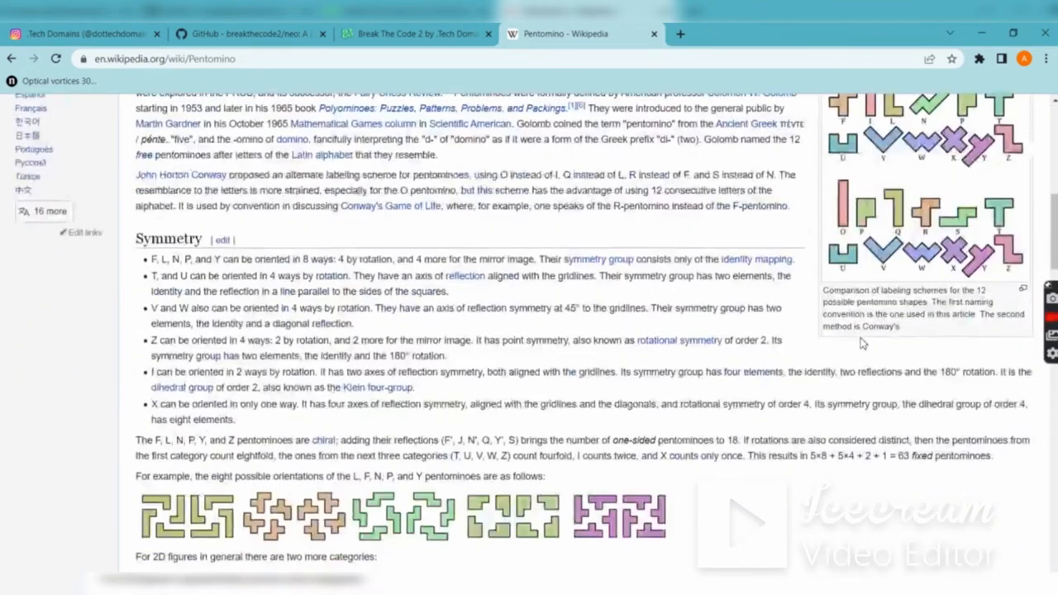
scroll("down", 3)
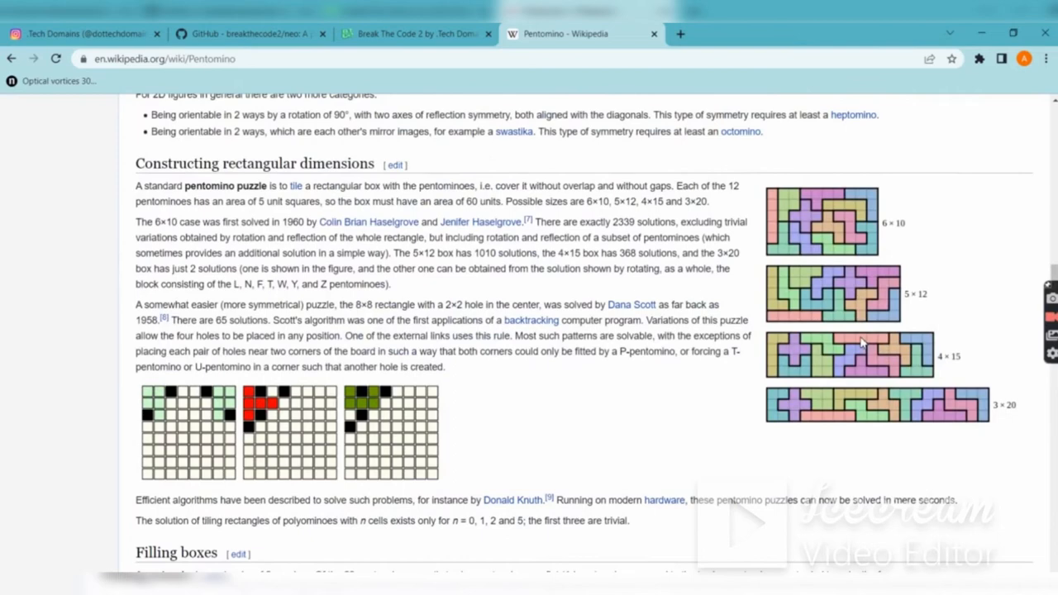
mouse_move(861, 346)
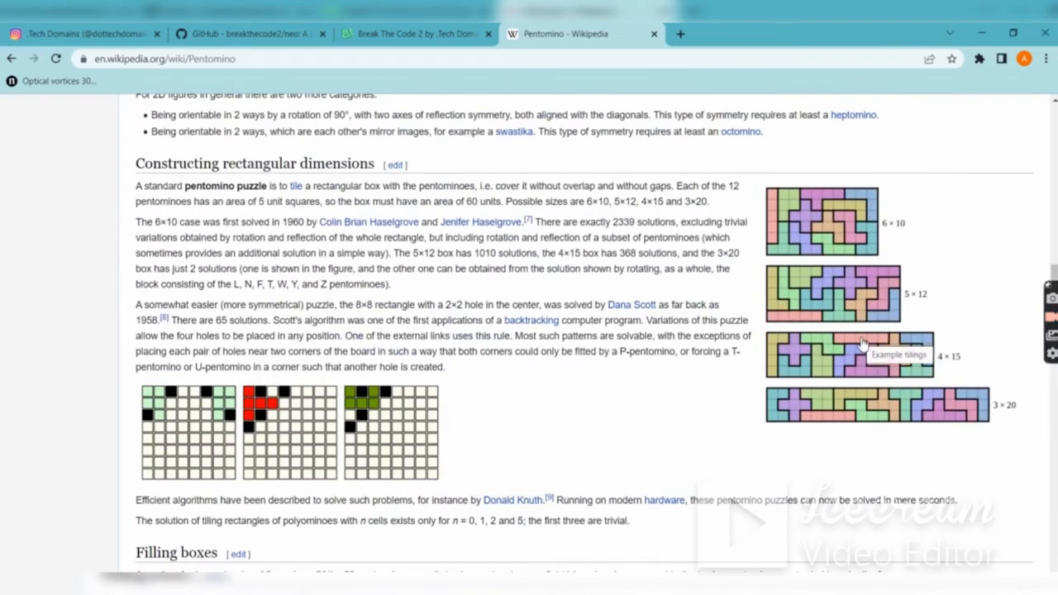
mouse_move(936, 402)
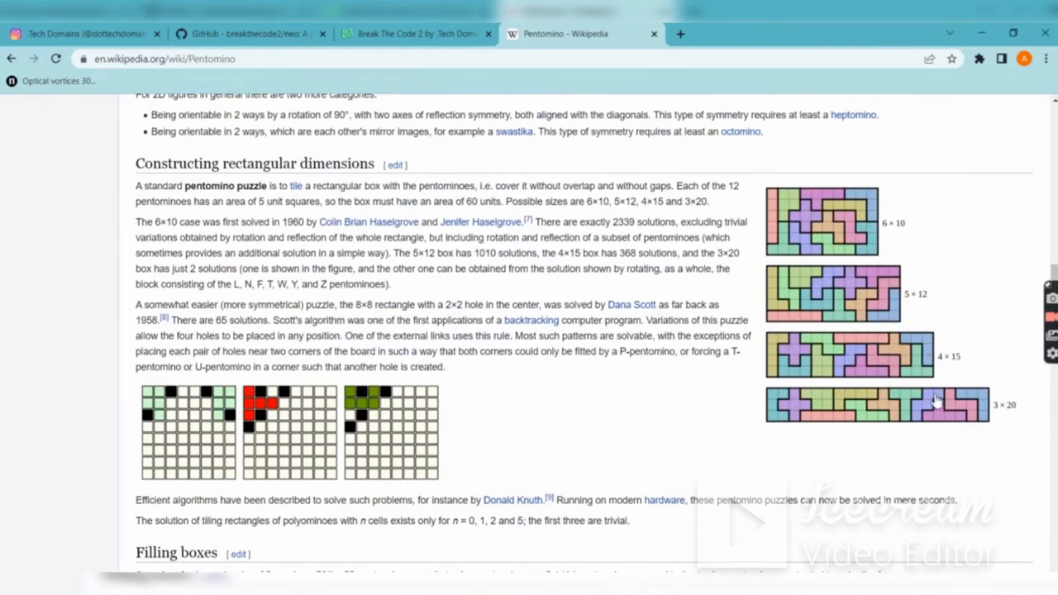
mouse_move(775, 421)
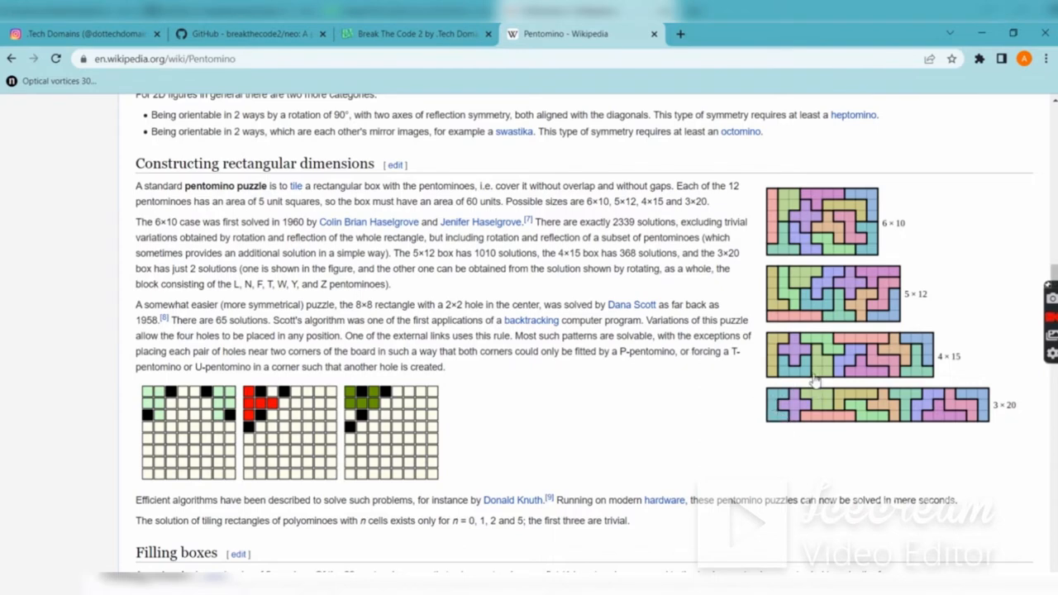
mouse_move(844, 397)
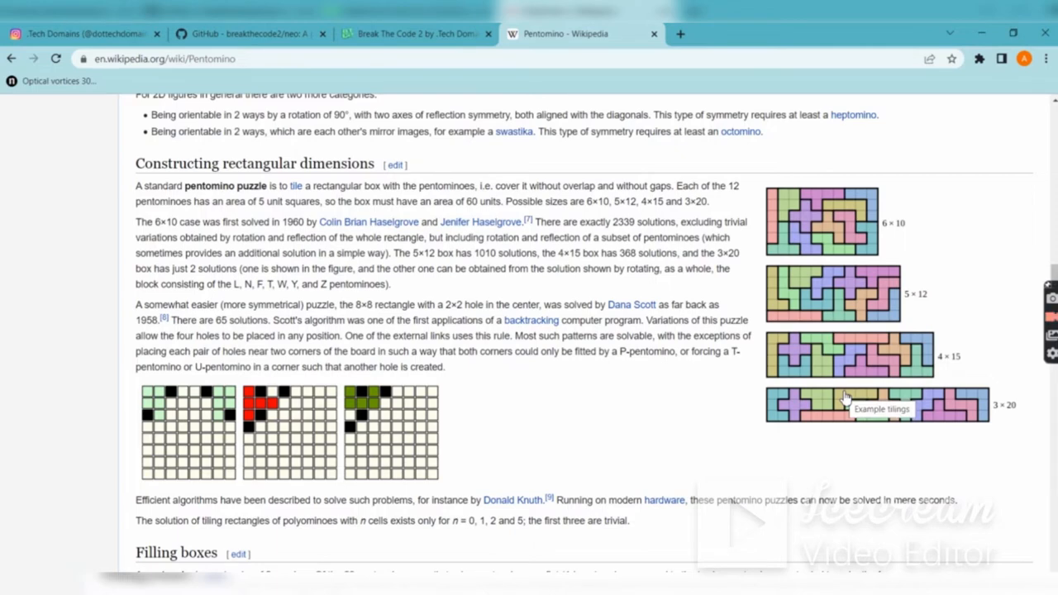
scroll("down", 3)
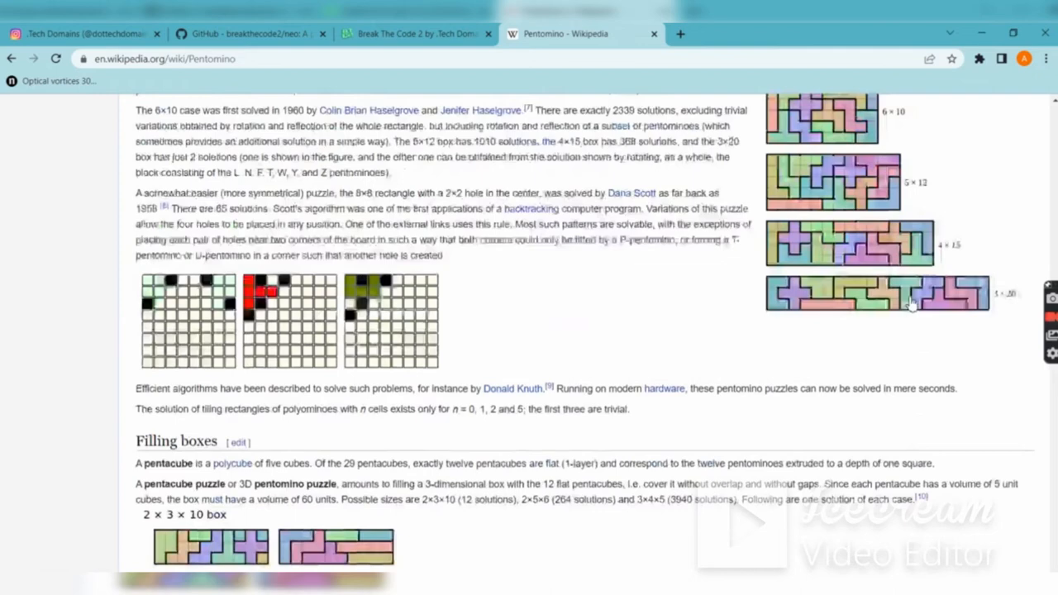
scroll("up", 3)
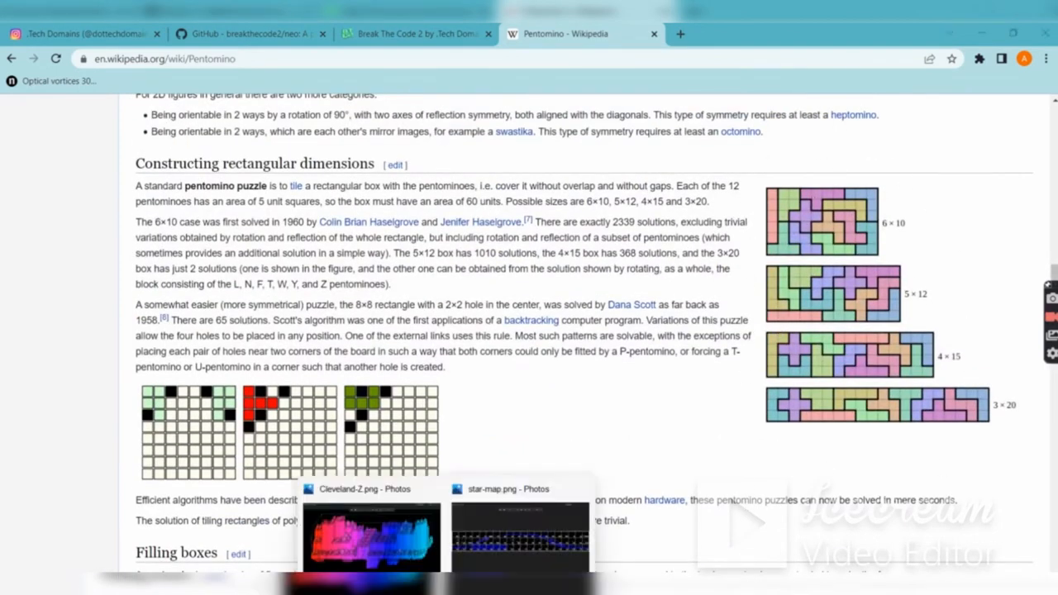
left_click(521, 537)
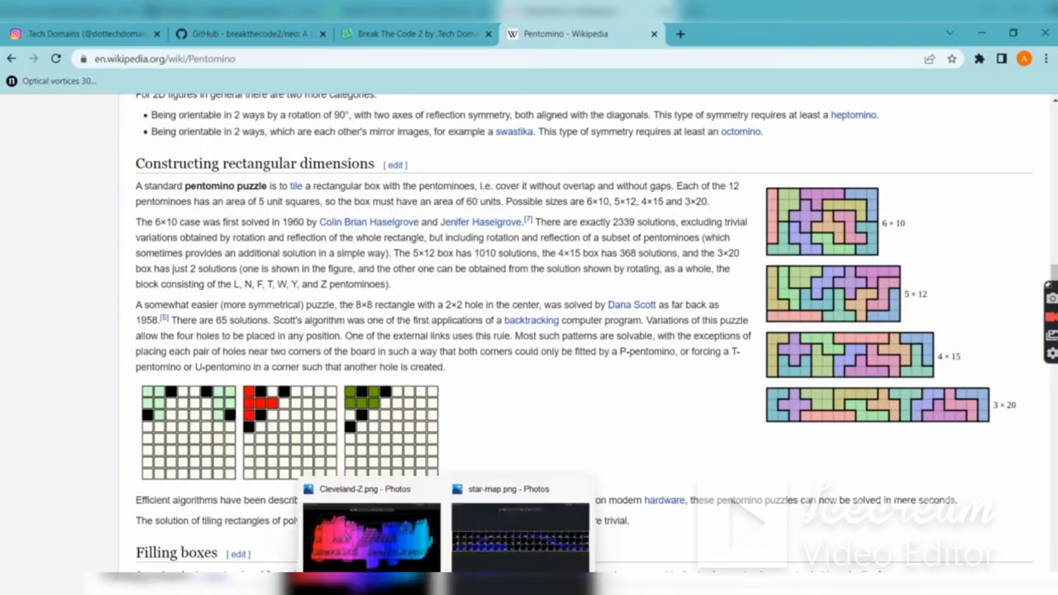
left_click(519, 537)
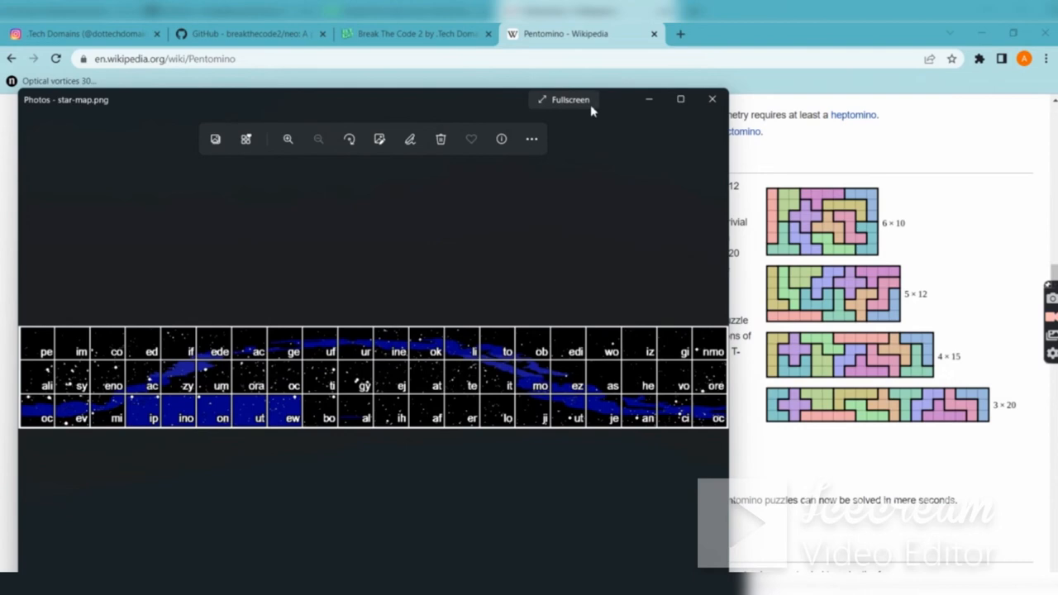
mouse_move(141, 362)
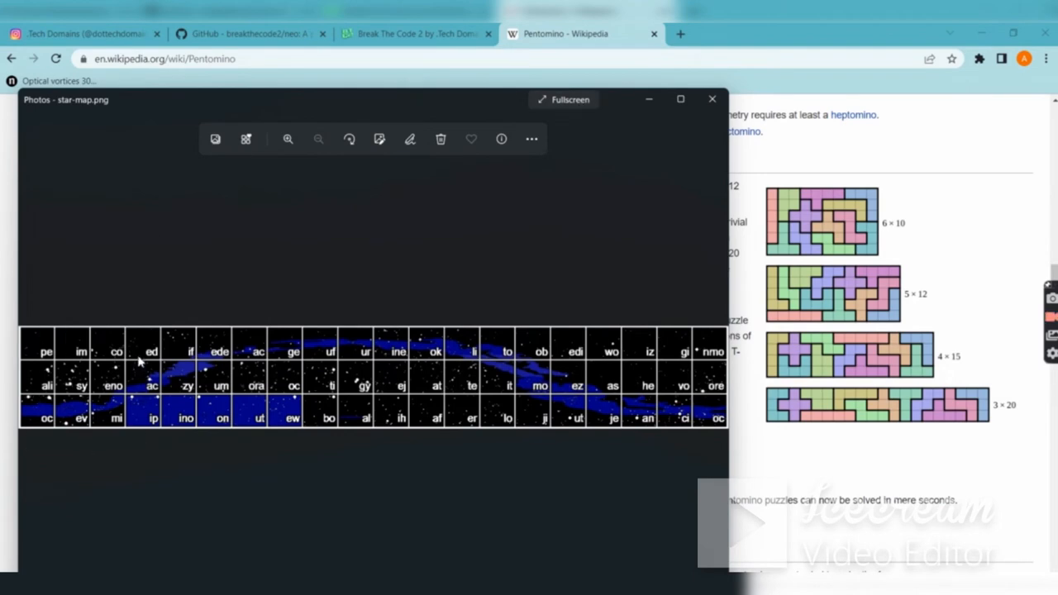
left_click(711, 99)
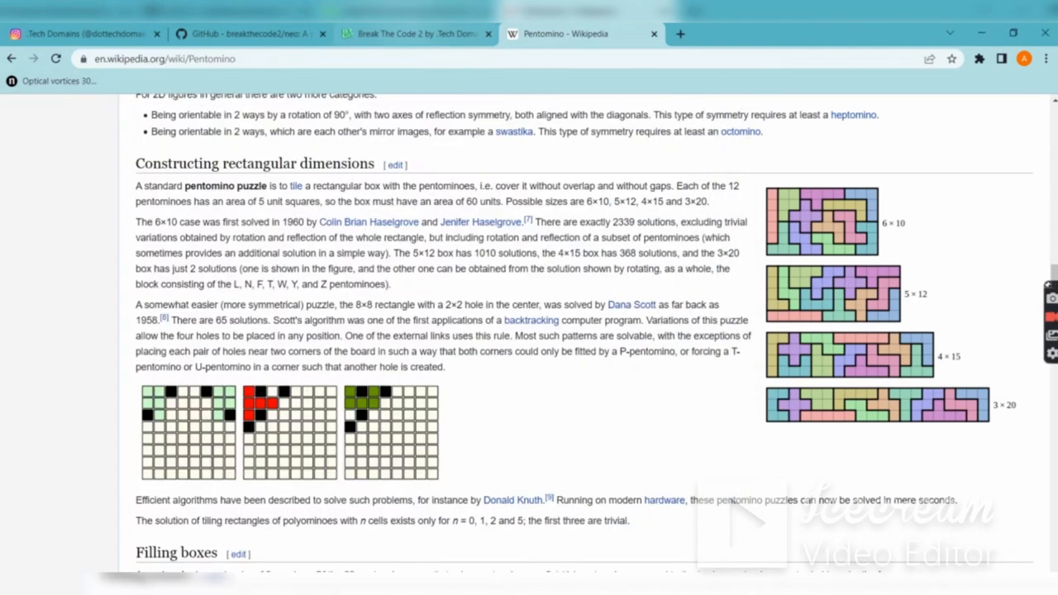
- Return to the SETI@WoK window in the game to reread its clues
left_click(413, 33)
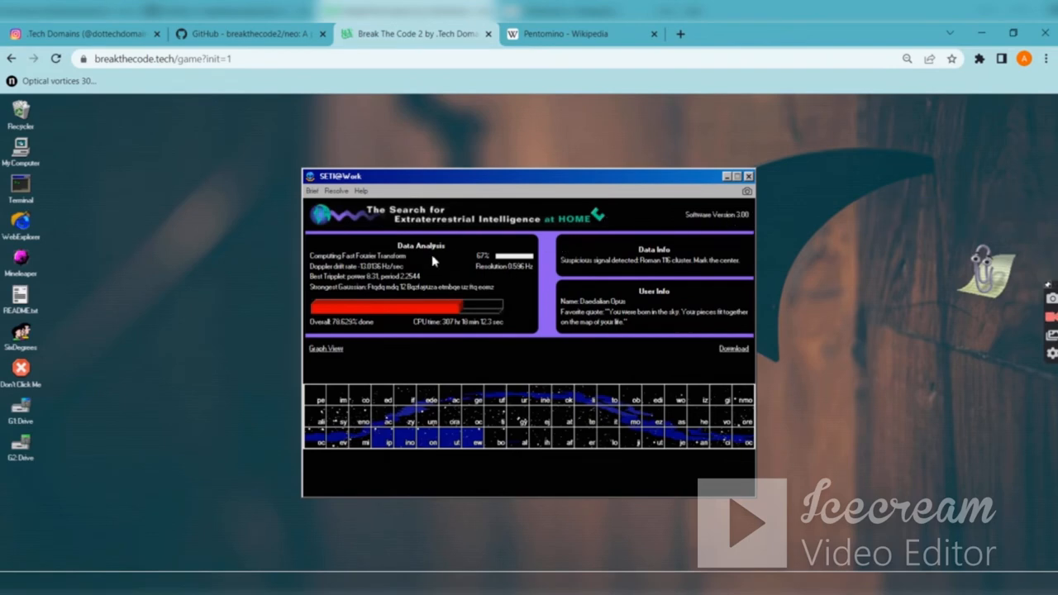
mouse_move(363, 275)
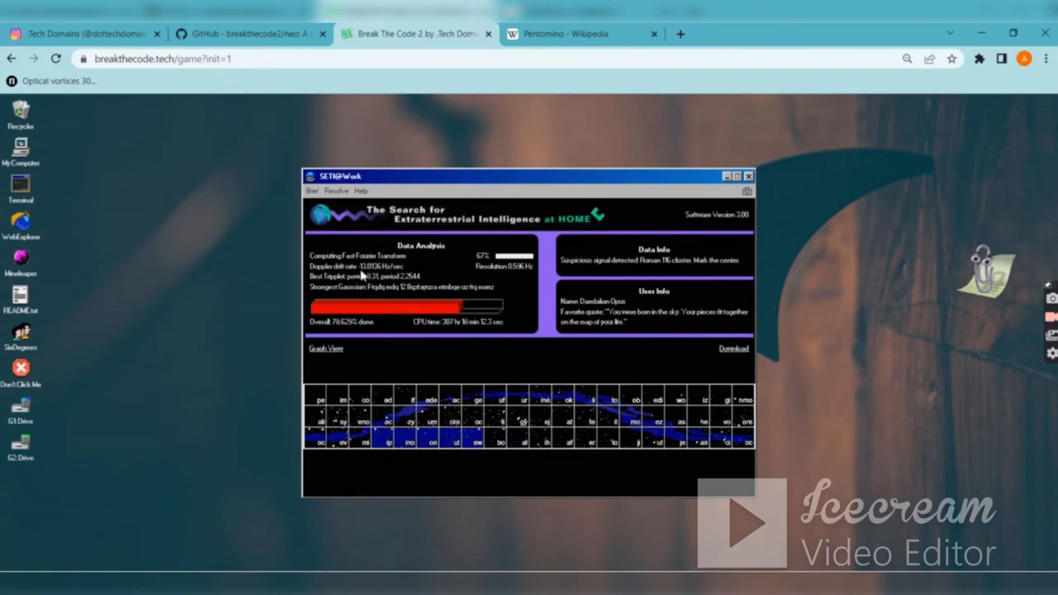
mouse_move(587, 258)
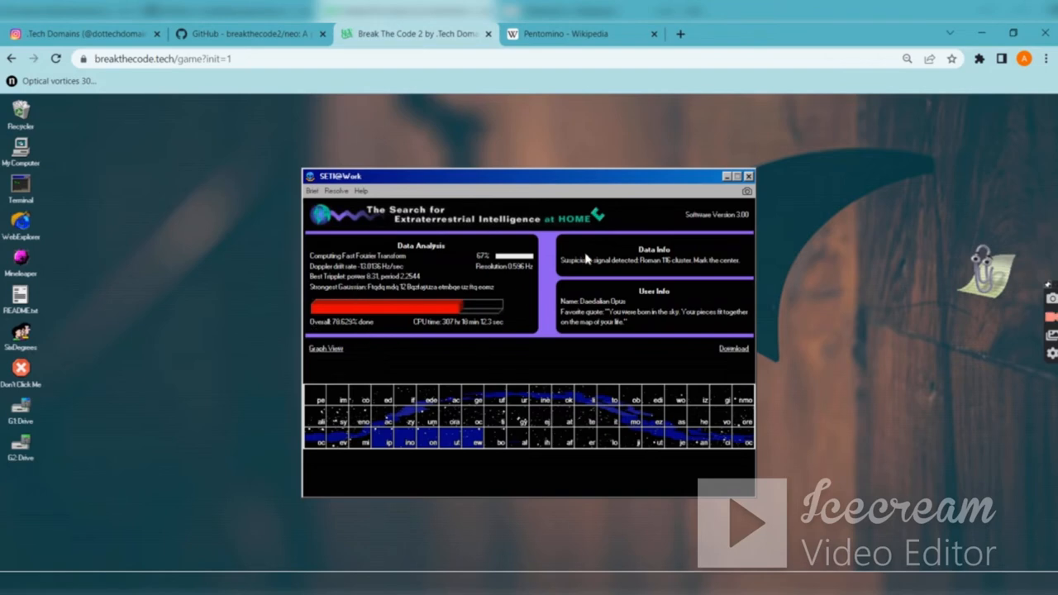
mouse_move(646, 266)
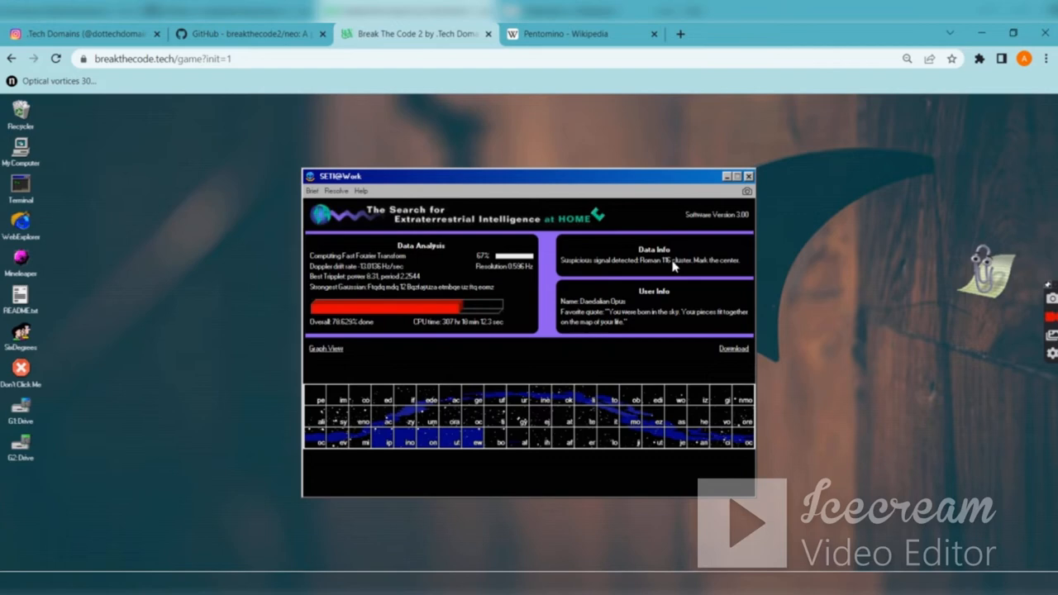
mouse_move(680, 268)
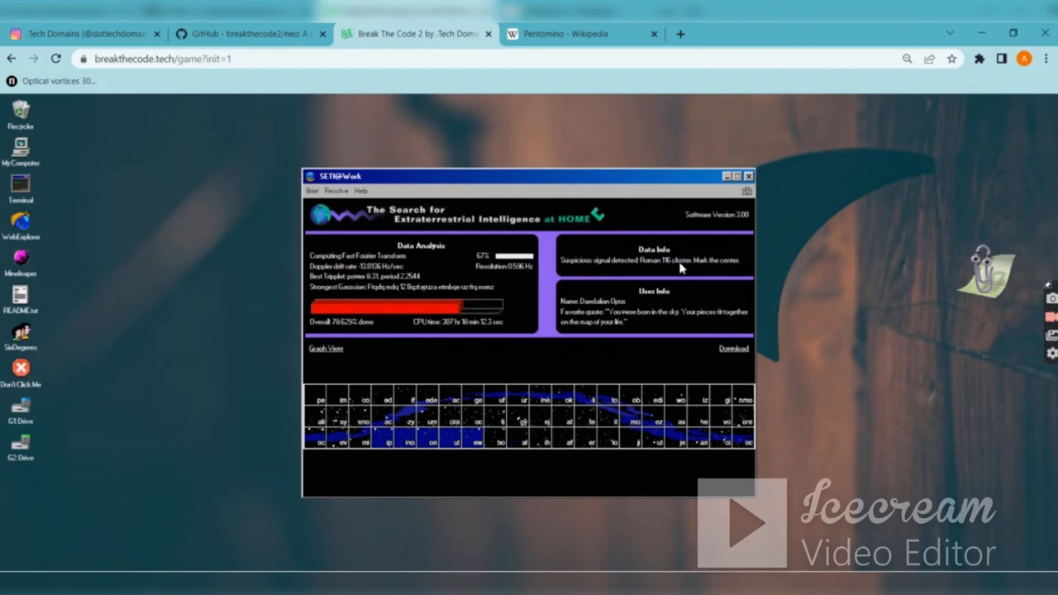
mouse_move(715, 268)
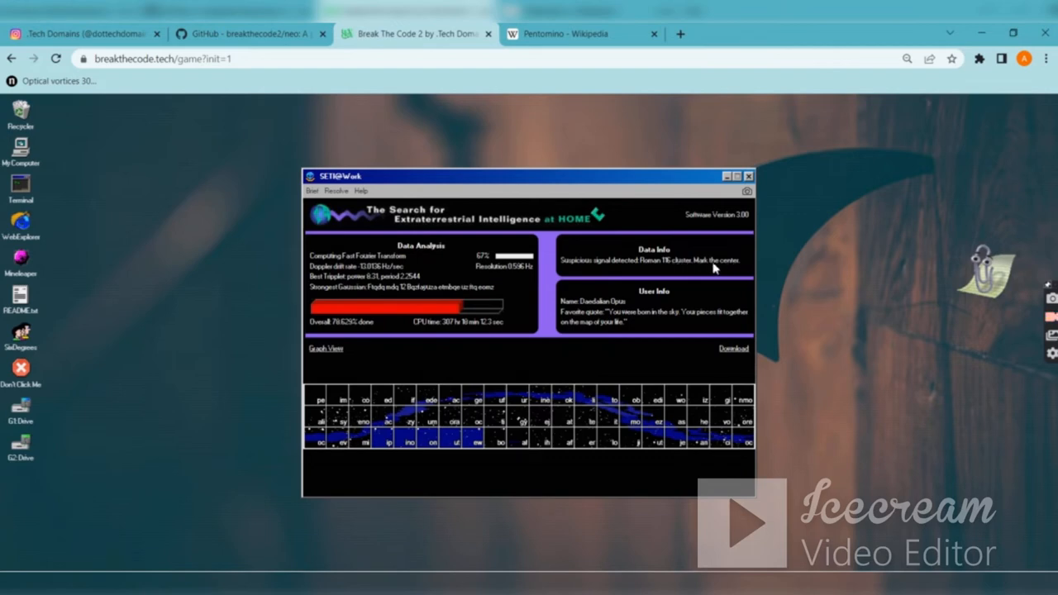
mouse_move(608, 453)
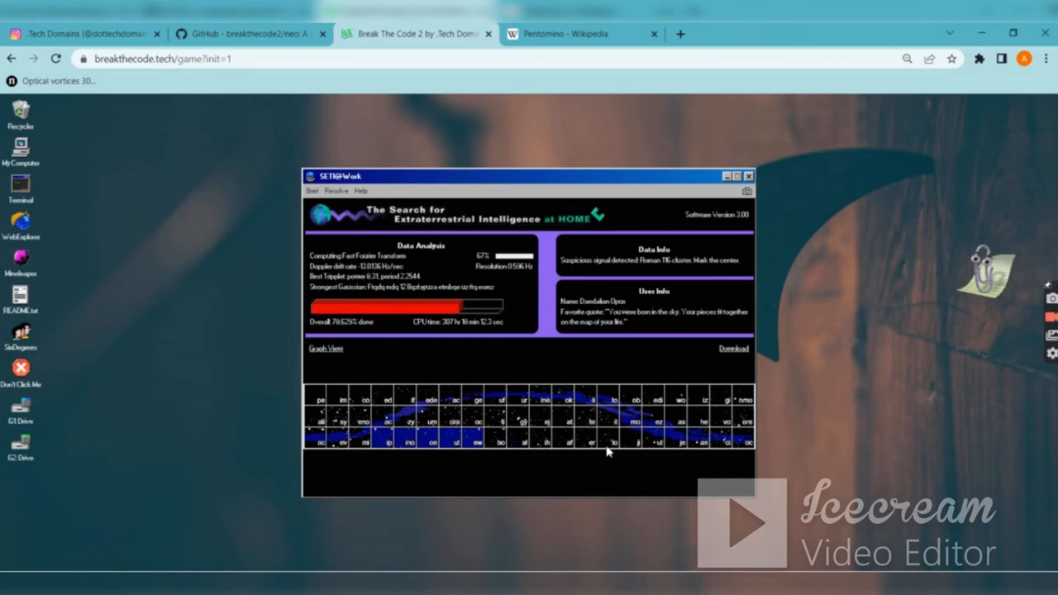
mouse_move(665, 32)
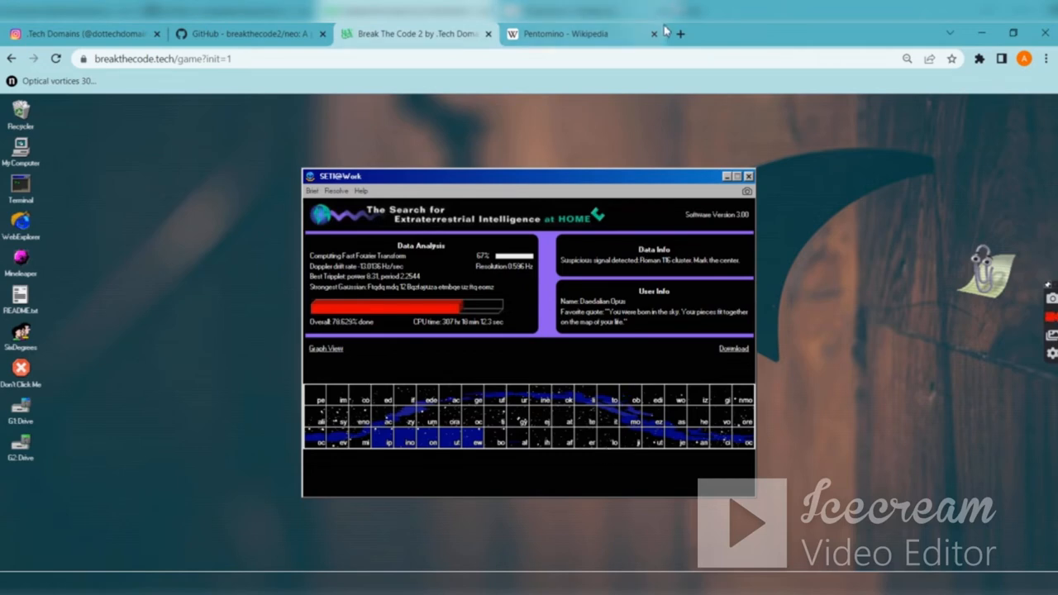
- Start a 'rom' lookup, revisit the game and pentomino article, and open the Pentaminos solver page
type("roman 116")
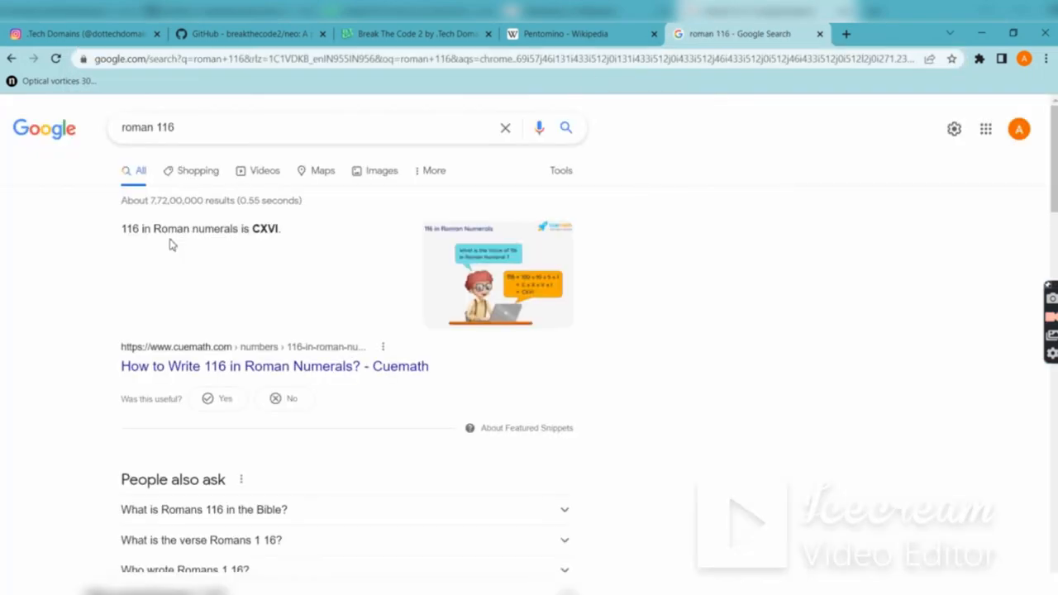
mouse_move(373, 158)
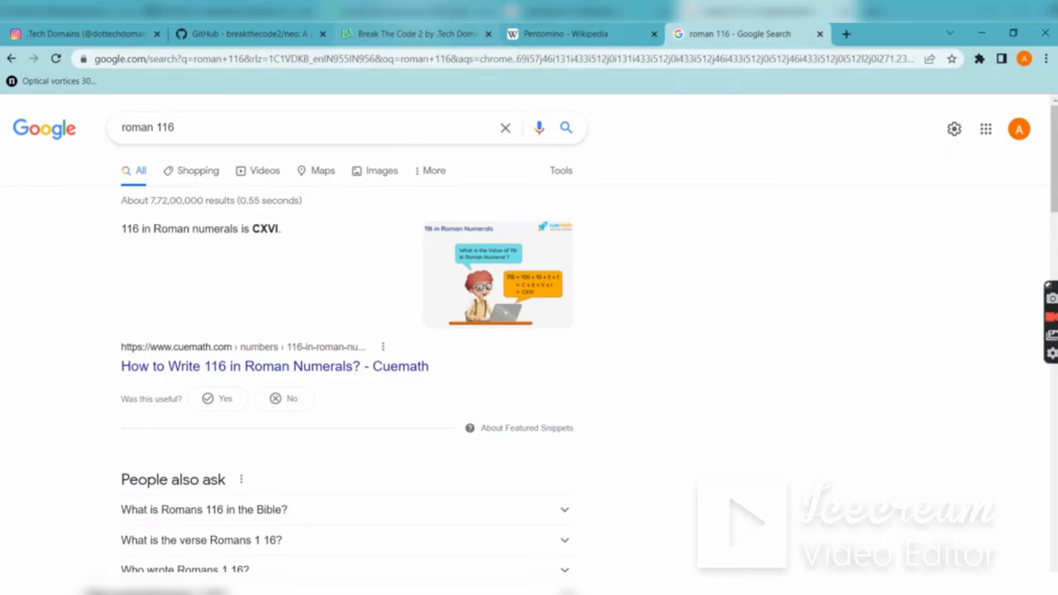
left_click(414, 33)
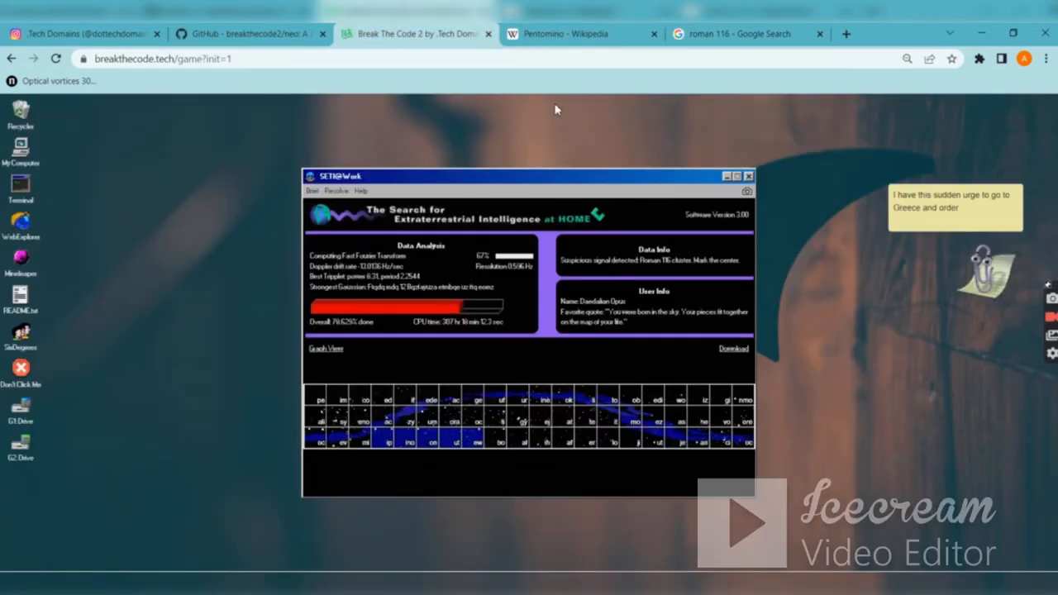
left_click(566, 33)
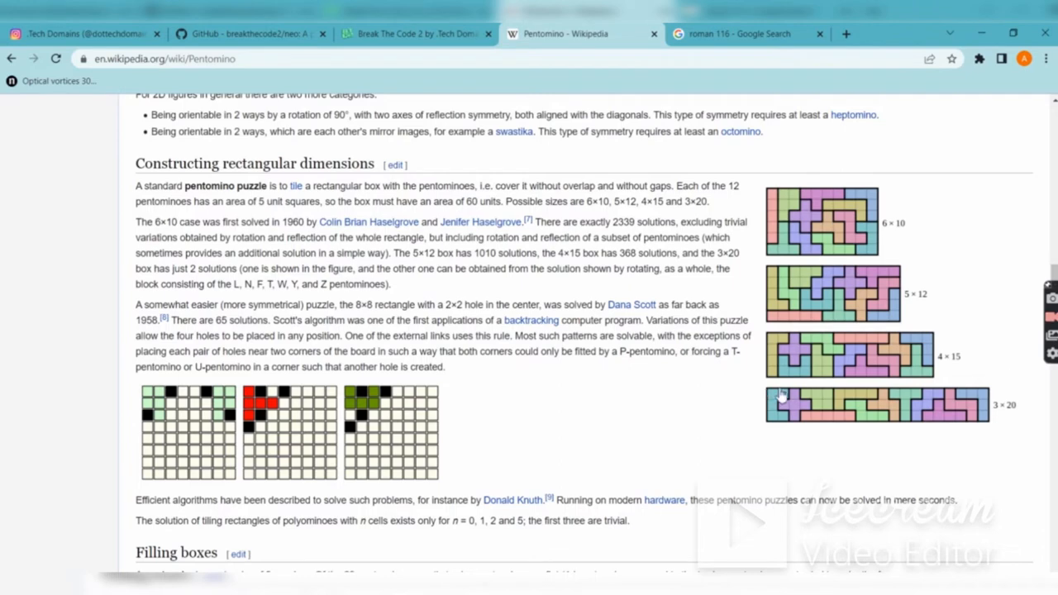
mouse_move(810, 406)
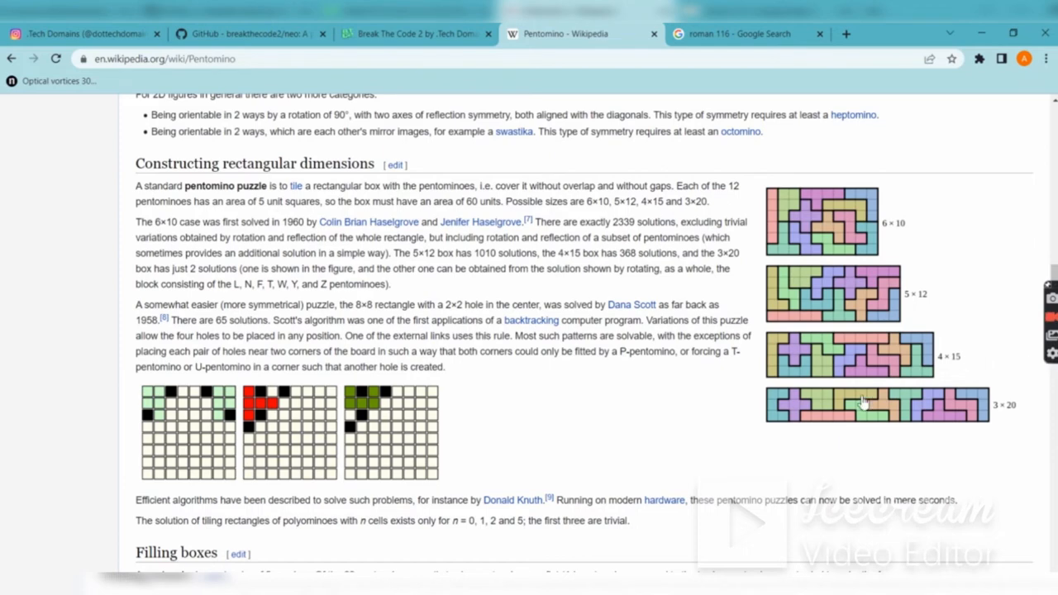
mouse_move(931, 415)
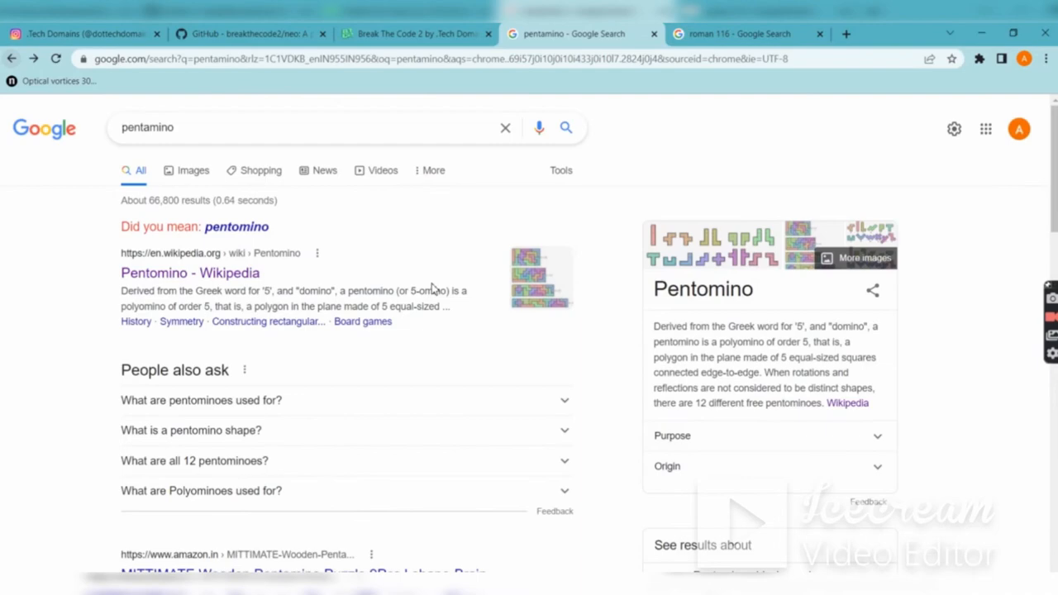
scroll("down", 3)
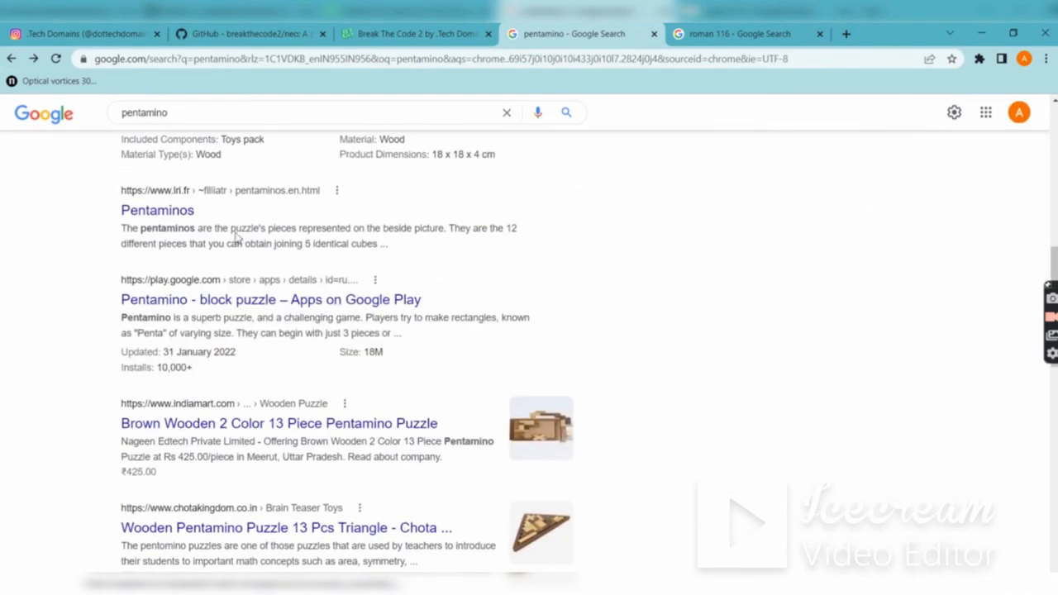
left_click(157, 210)
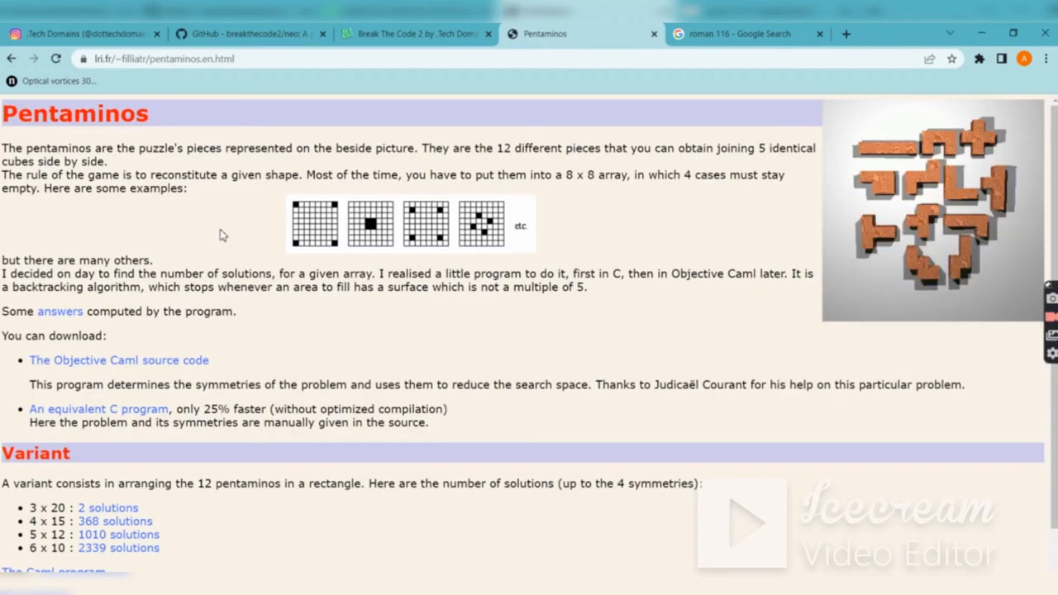
scroll("down", 3)
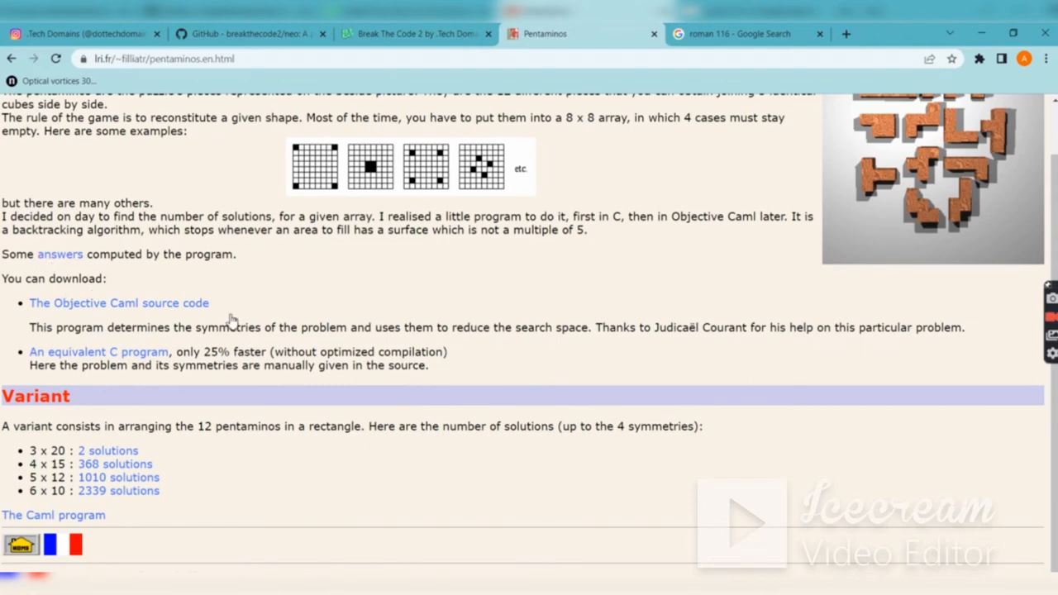
- Read the Roman numeral for 116 (CXVI) and return to the SETI@WoK game screen
left_click(587, 33)
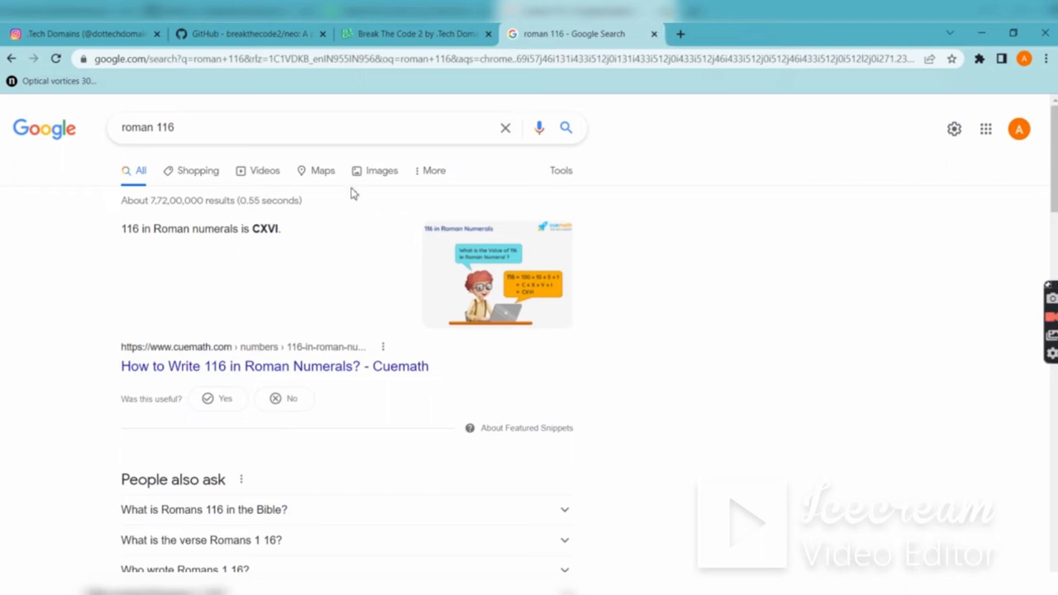
left_click(416, 33)
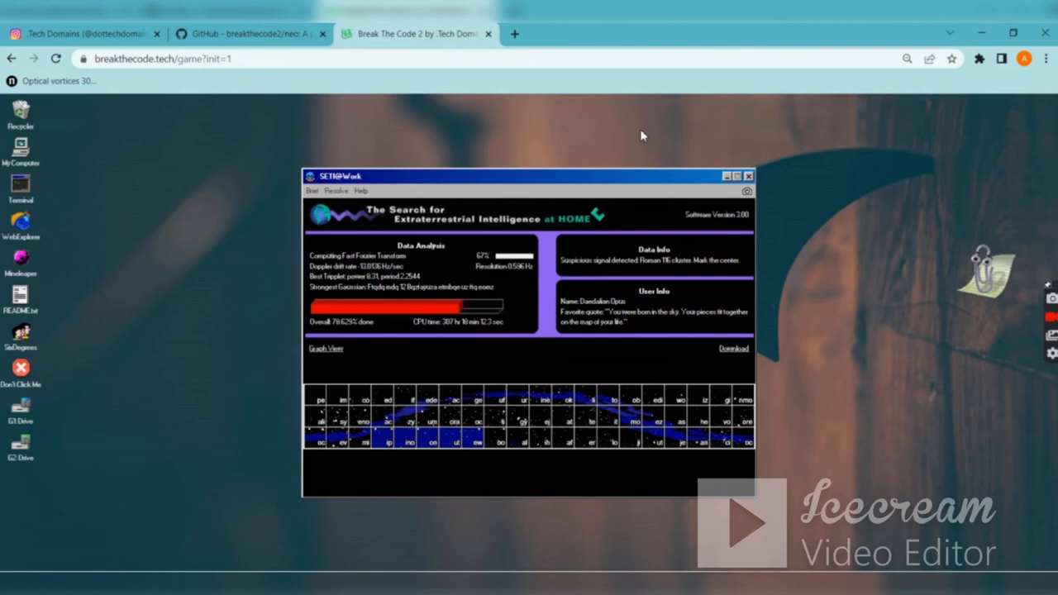
mouse_move(446, 571)
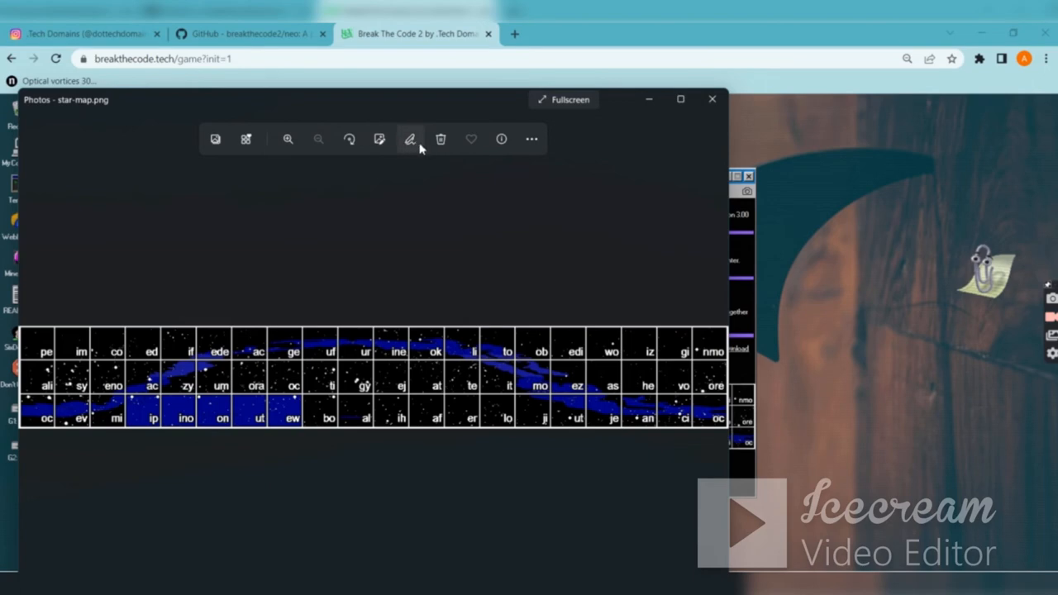
- Trace a freehand wavy path across the star-map letter grid in Photos
left_click(410, 139)
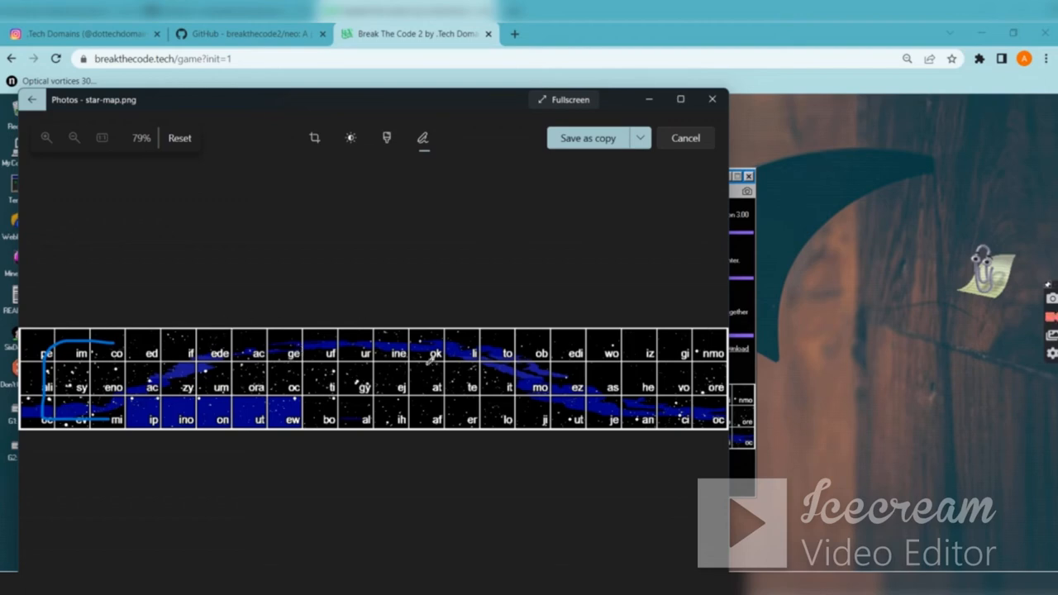
mouse_move(686, 377)
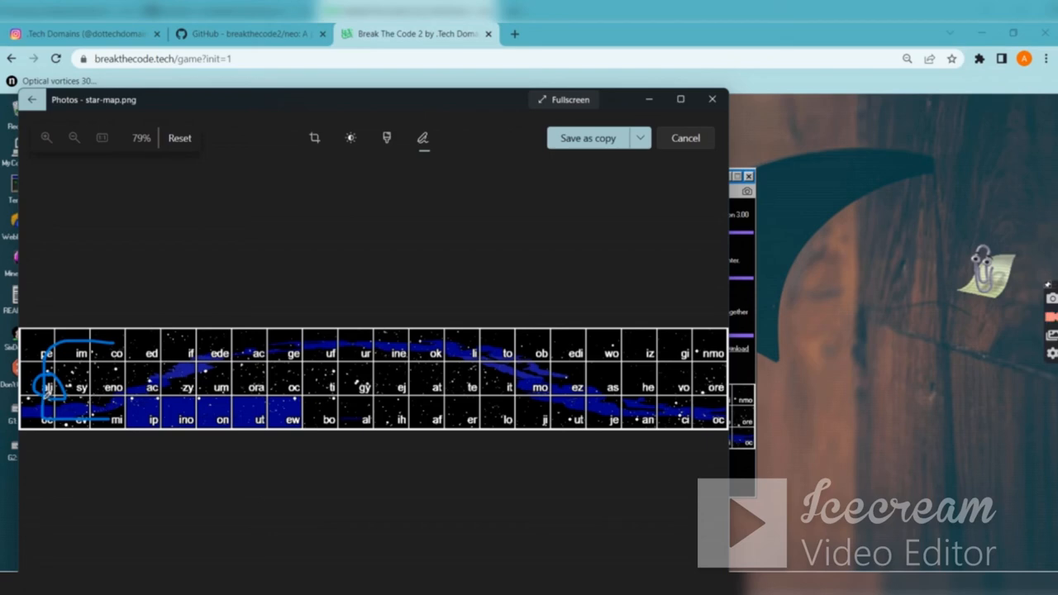
left_click_drag(50, 402, 331, 372)
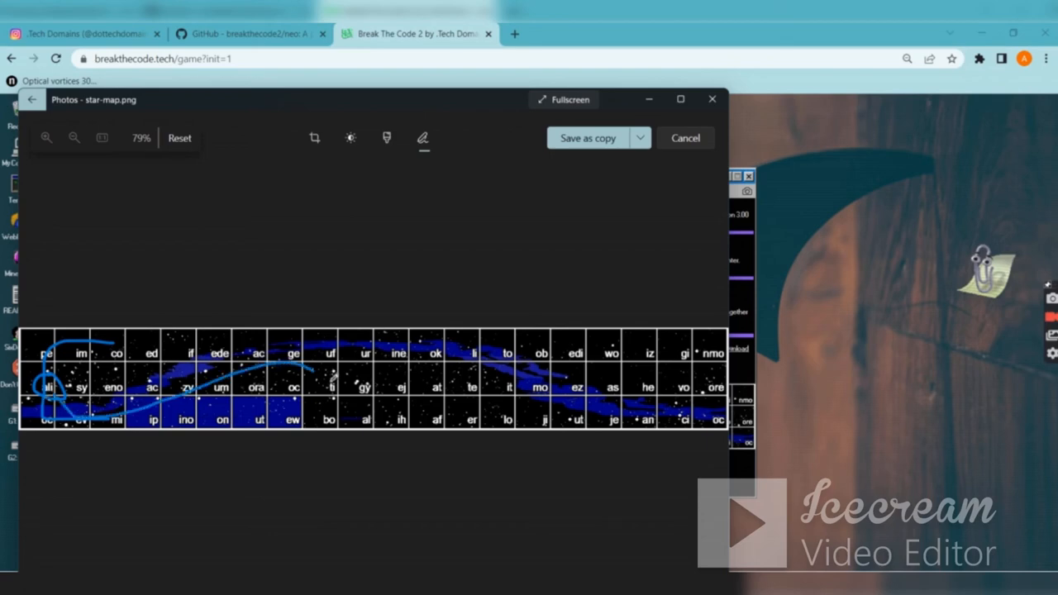
left_click_drag(331, 377, 719, 351)
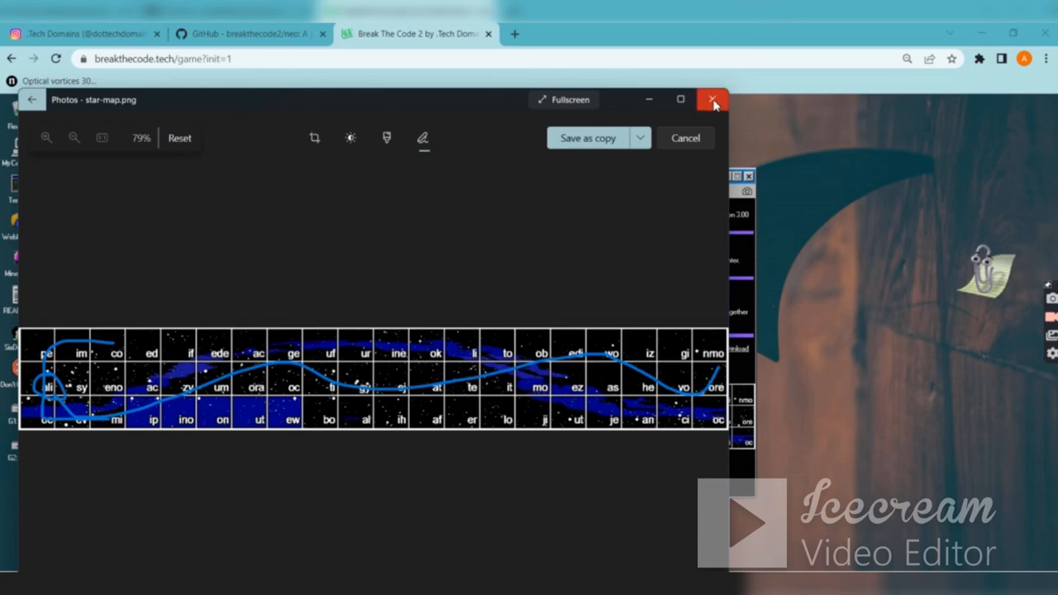
- Close the marked-up image and leave without saving the drawing
left_click(712, 100)
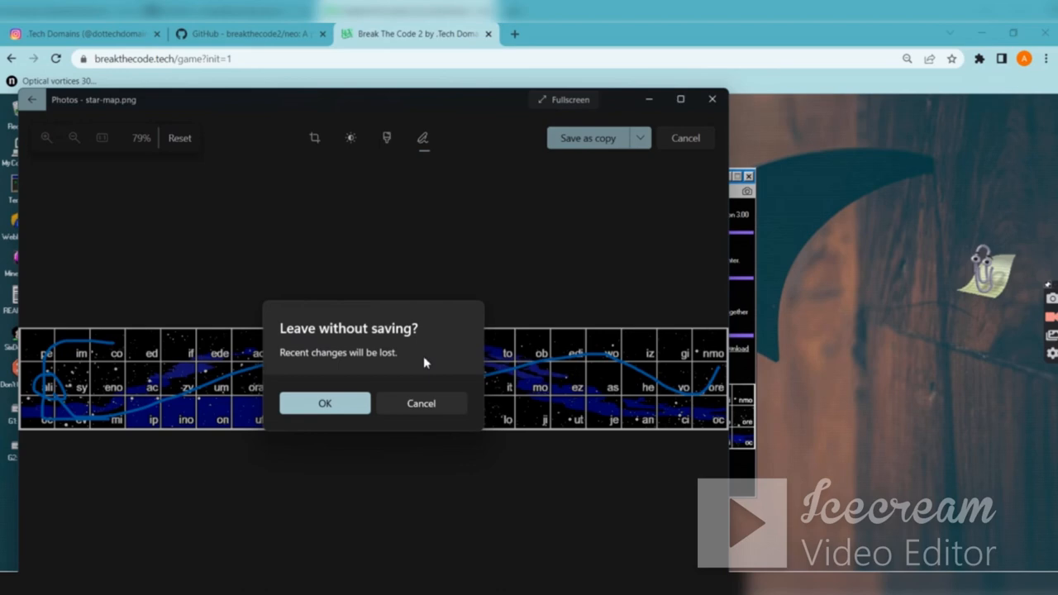
left_click(325, 404)
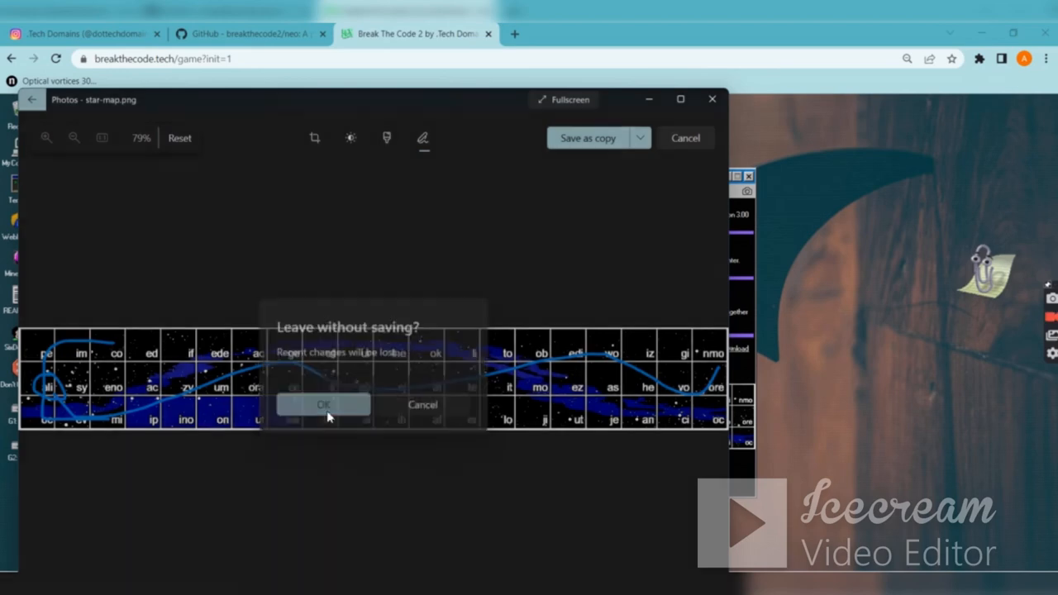
- Submit 'aliens on moon' as the SETI@WoK answer and acknowledge the success message
left_click(325, 403)
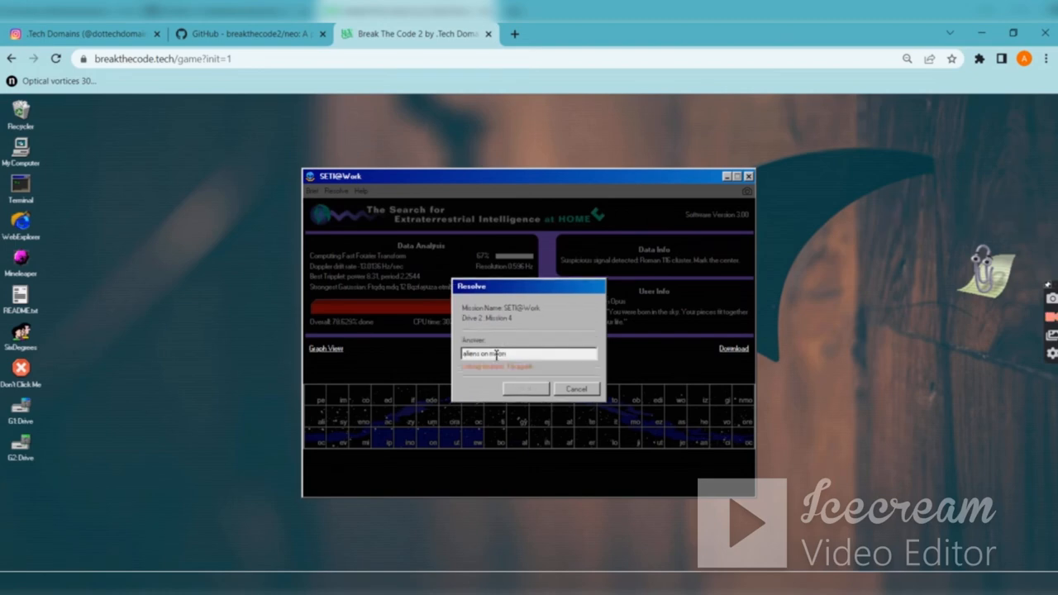
left_click(526, 389)
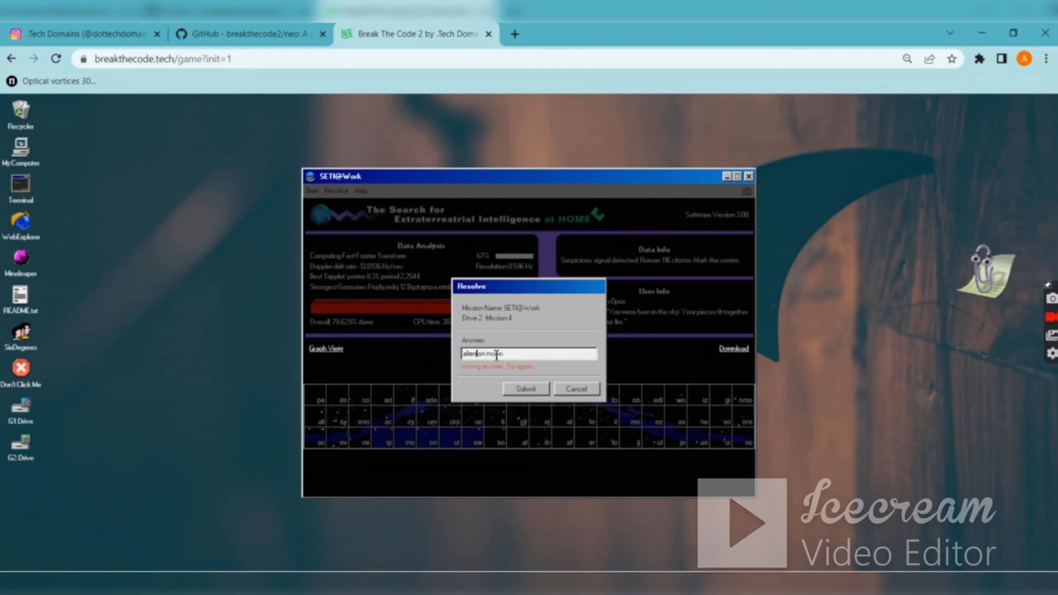
left_click(526, 389)
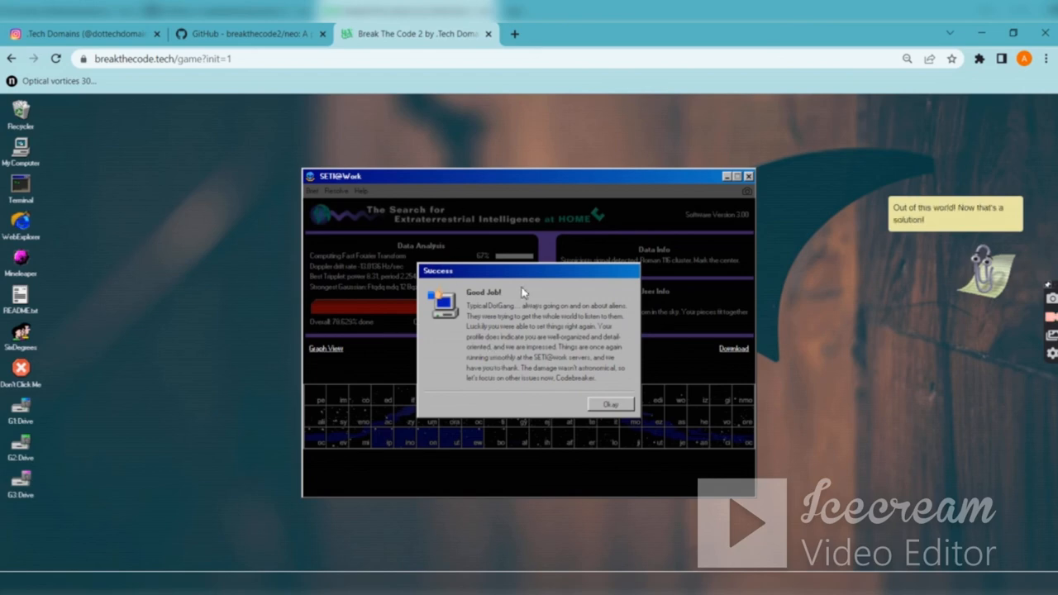
left_click(610, 403)
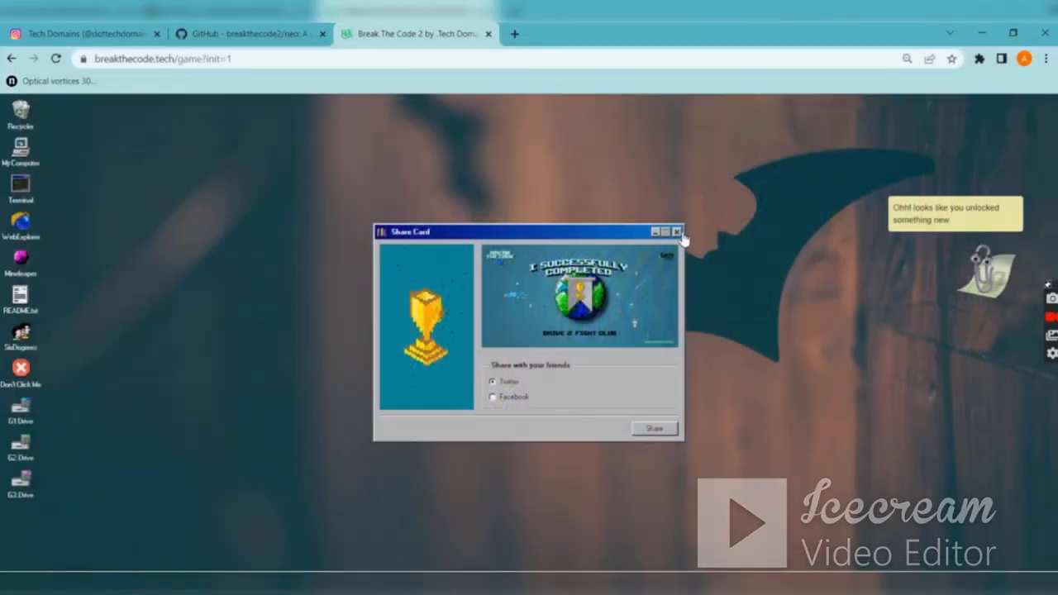
- Close the completion Share Card to return to the Drive 2 file listing
left_click(678, 232)
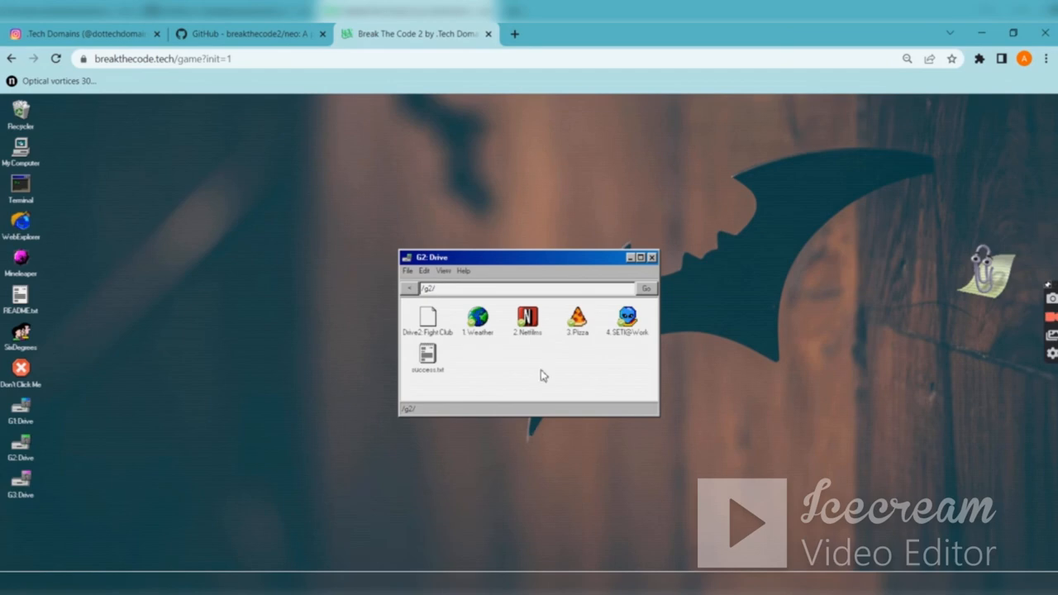
mouse_move(447, 95)
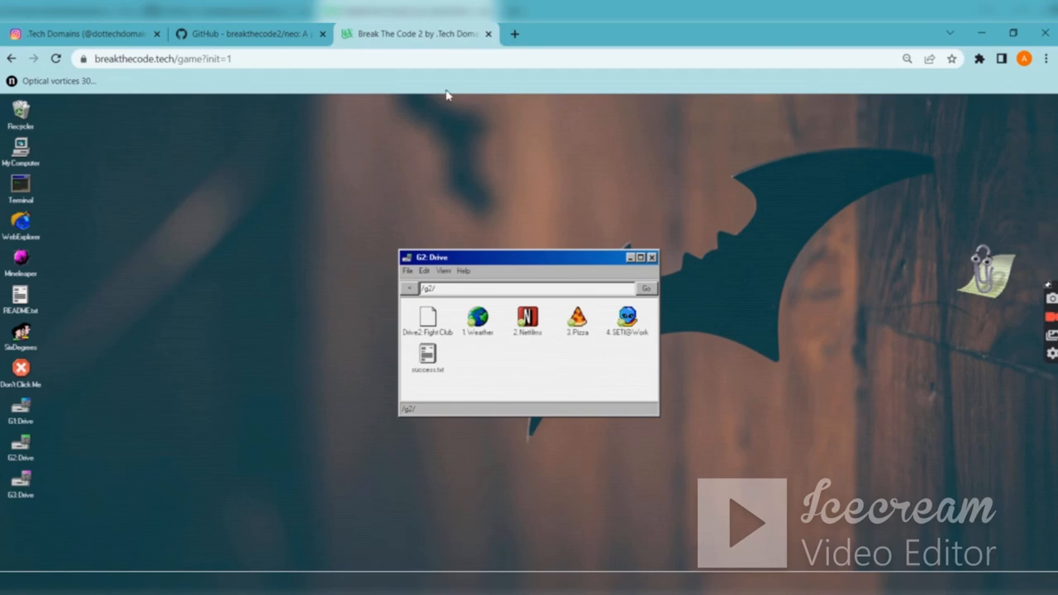
mouse_move(48, 374)
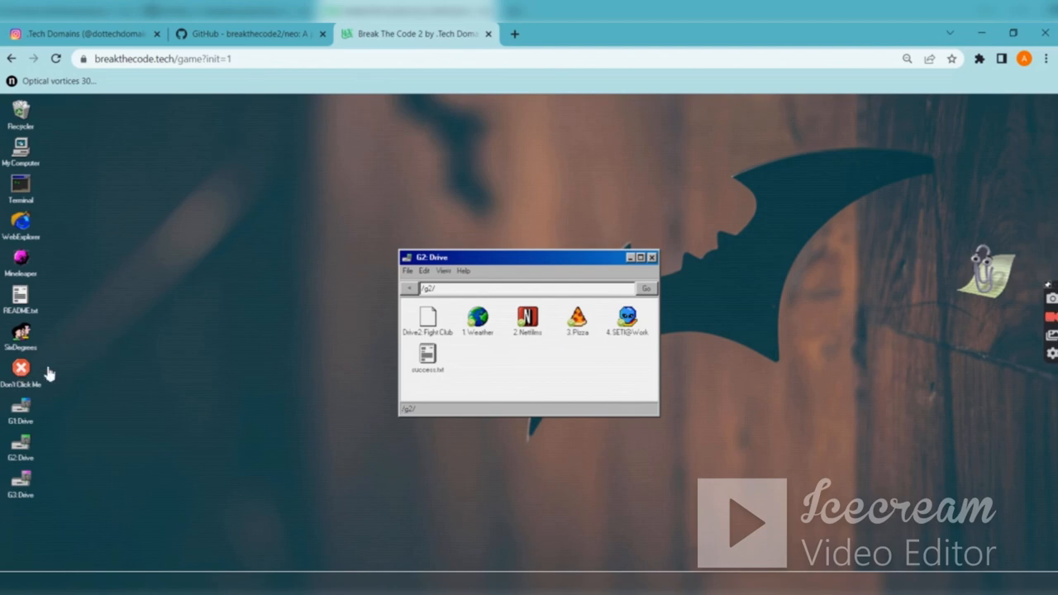
mouse_move(439, 179)
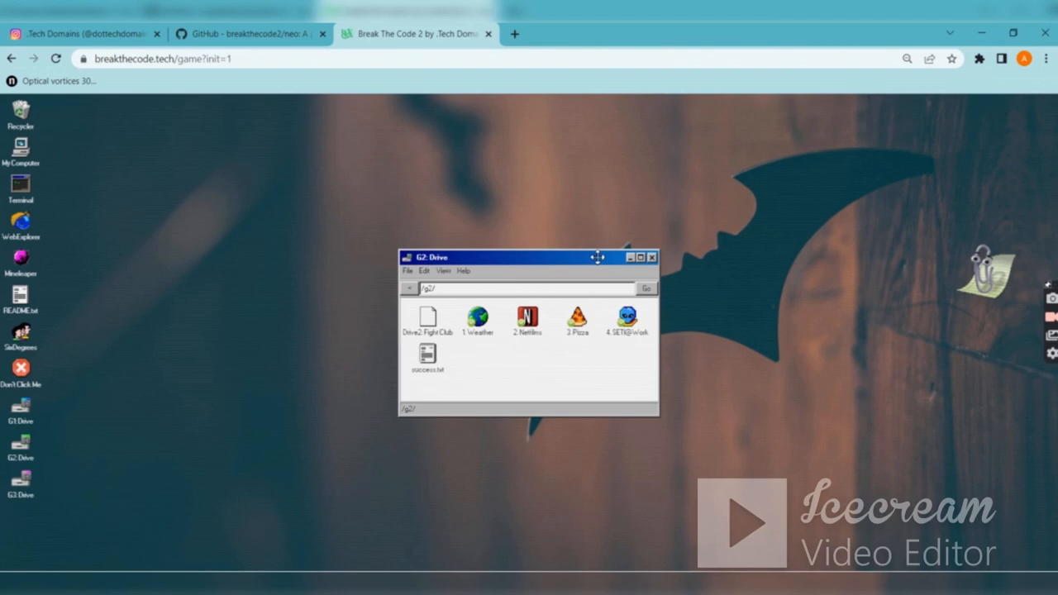
mouse_move(599, 258)
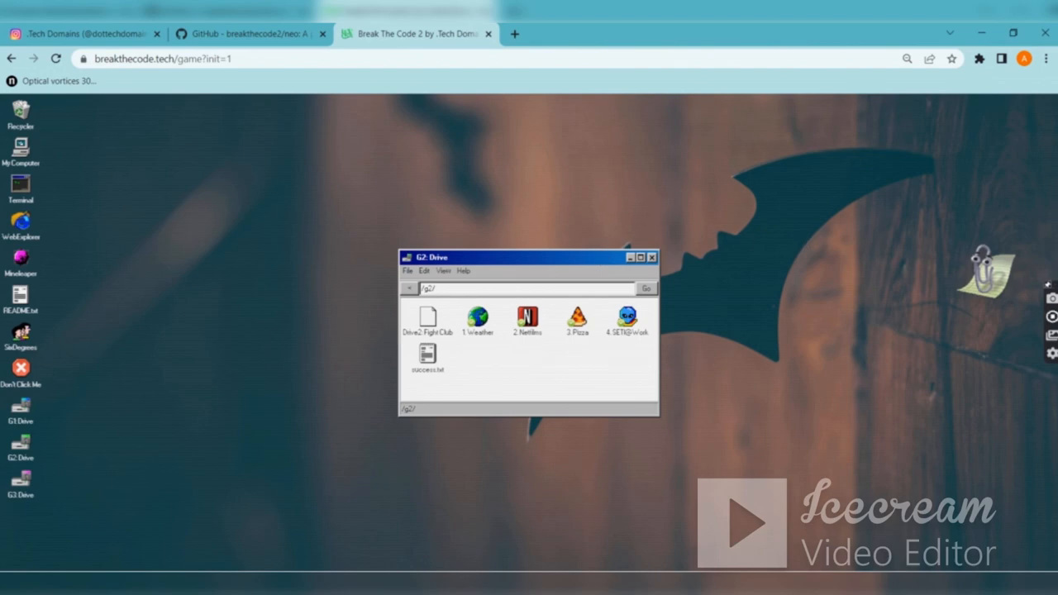